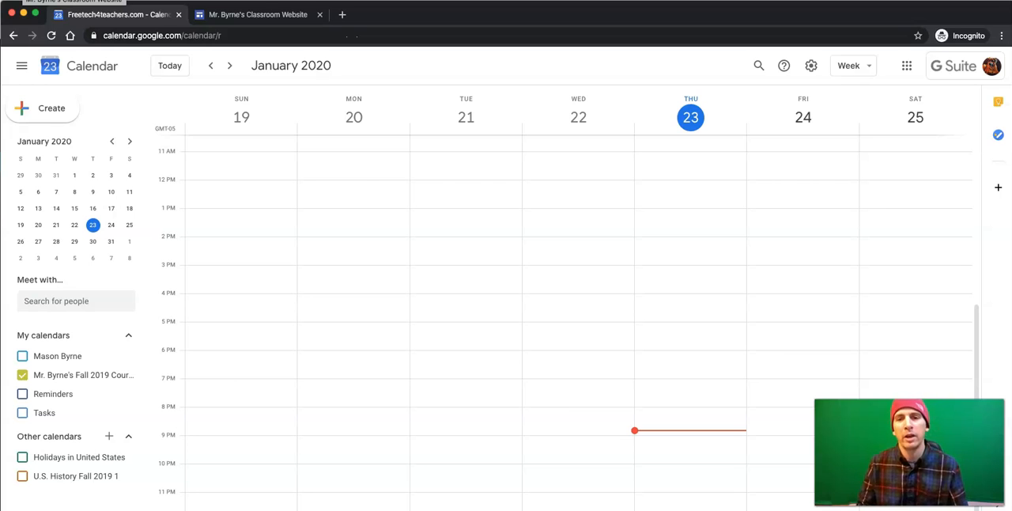
mouse_move(947, 107)
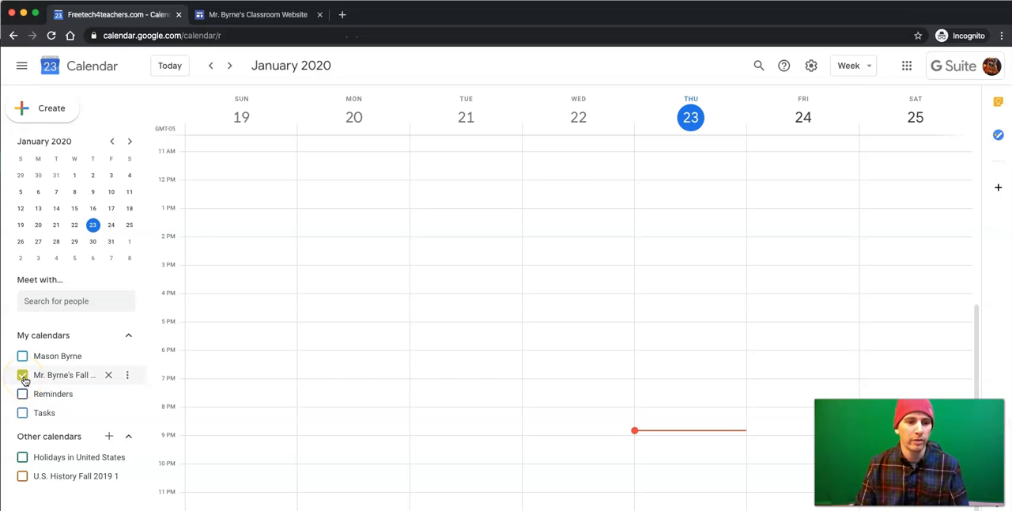
mouse_move(127, 374)
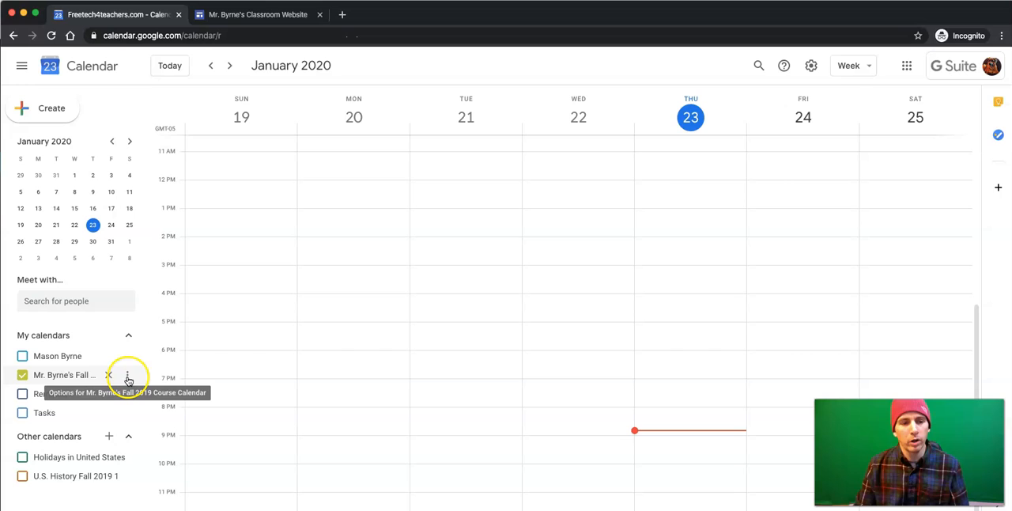
Step: Open the Options menu for Mr. Byrne's Fall 2019 course calendar in My calendars
left_click(128, 374)
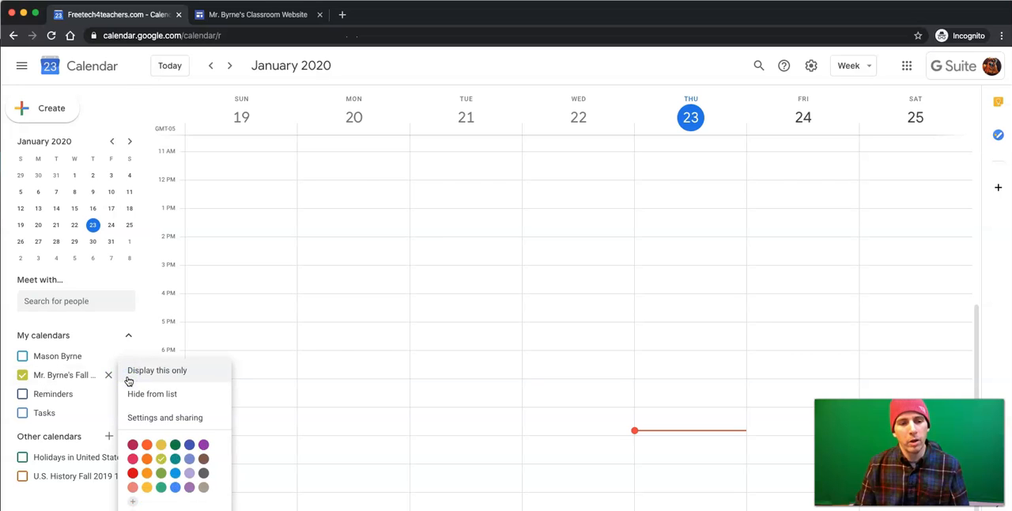
mouse_move(165, 417)
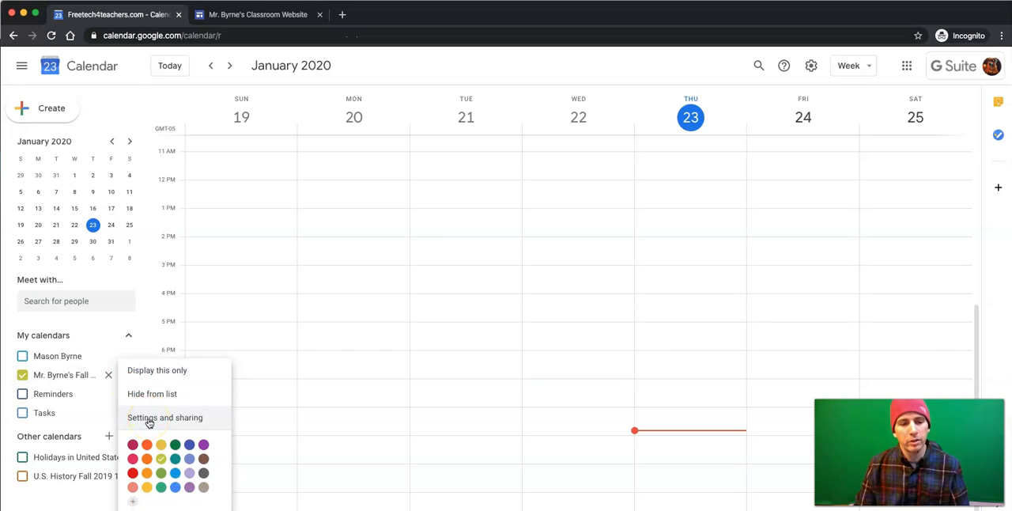
Step: Make the Fall 2019 calendar public with access set to 'See all event details'
left_click(165, 418)
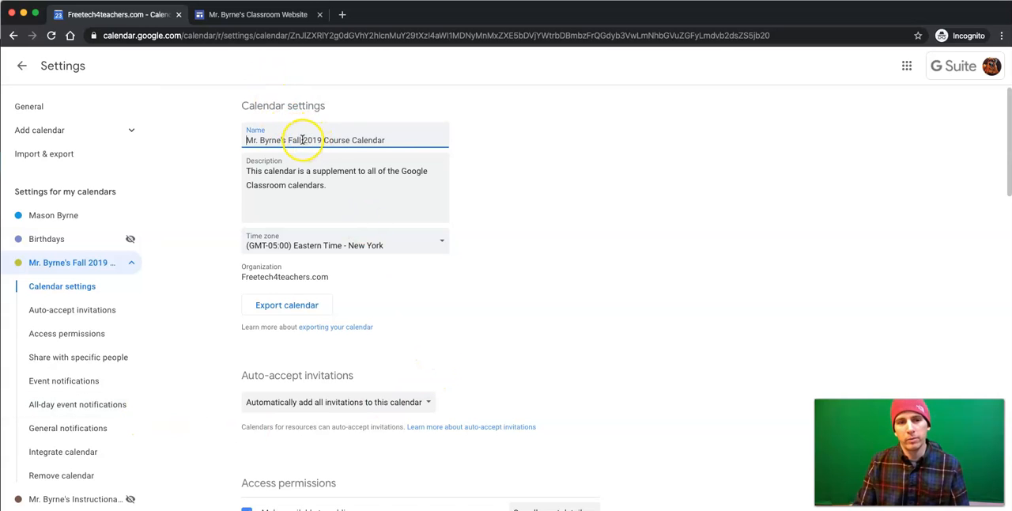
scroll("down", 3)
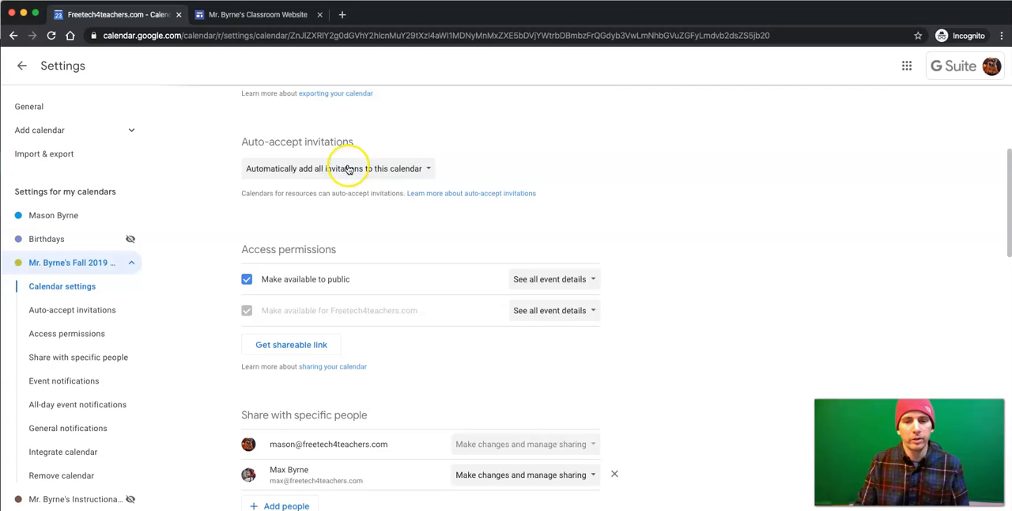
scroll("down", 3)
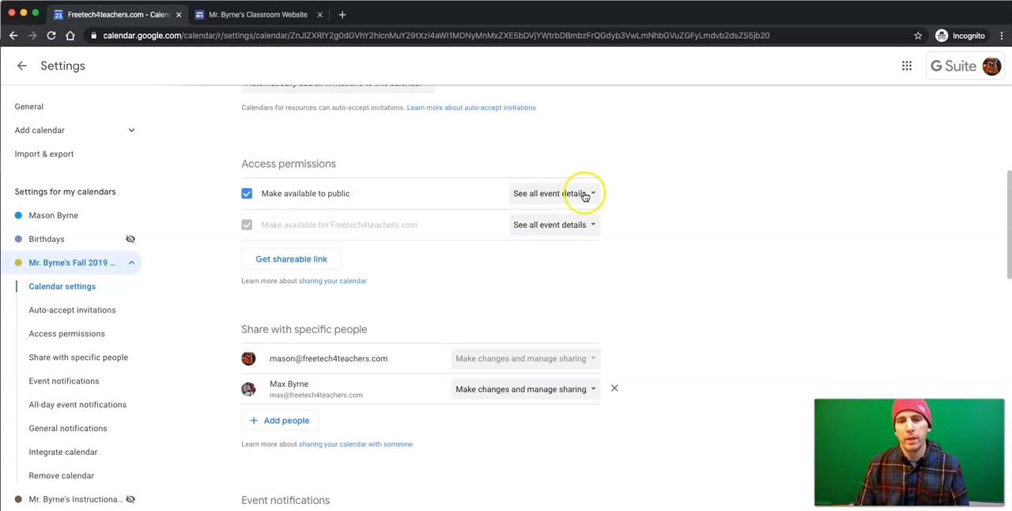
mouse_move(585, 193)
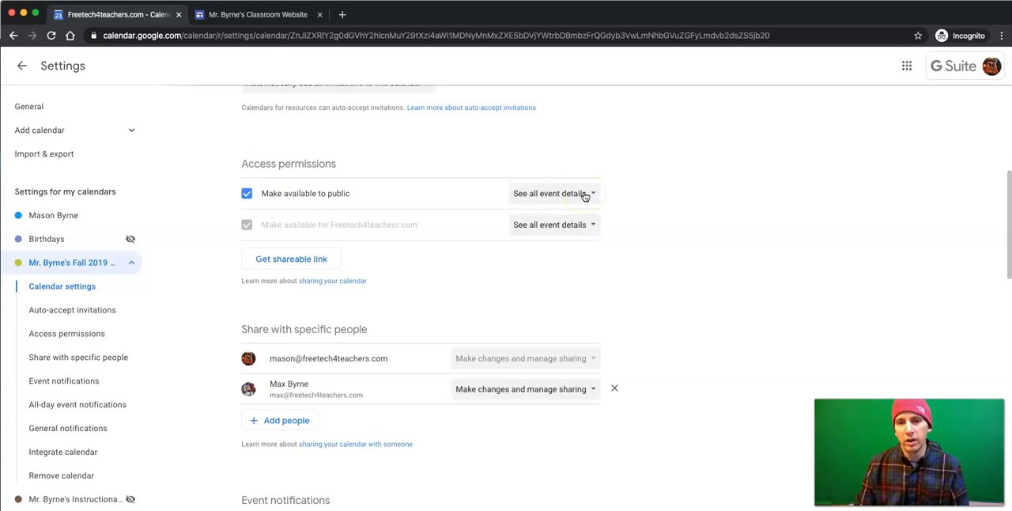
left_click(552, 193)
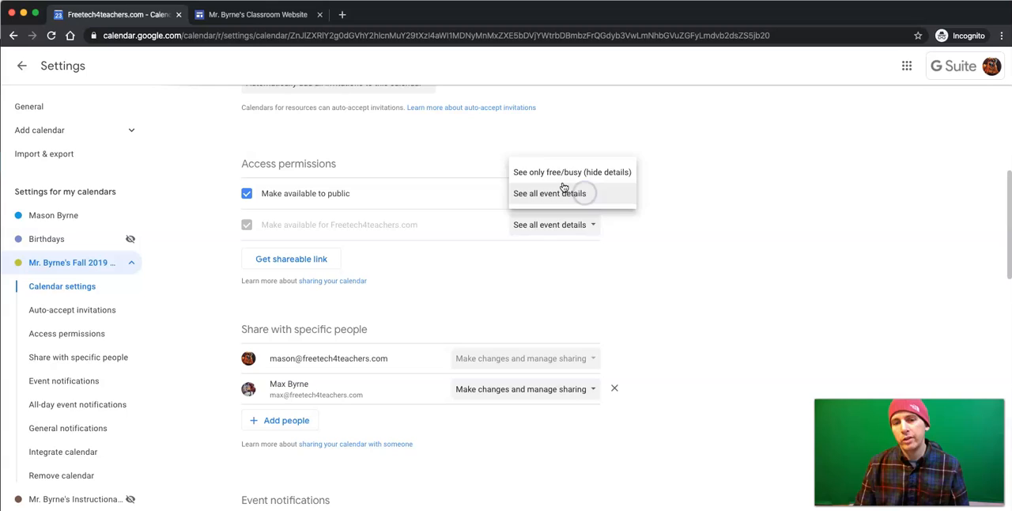
left_click(572, 172)
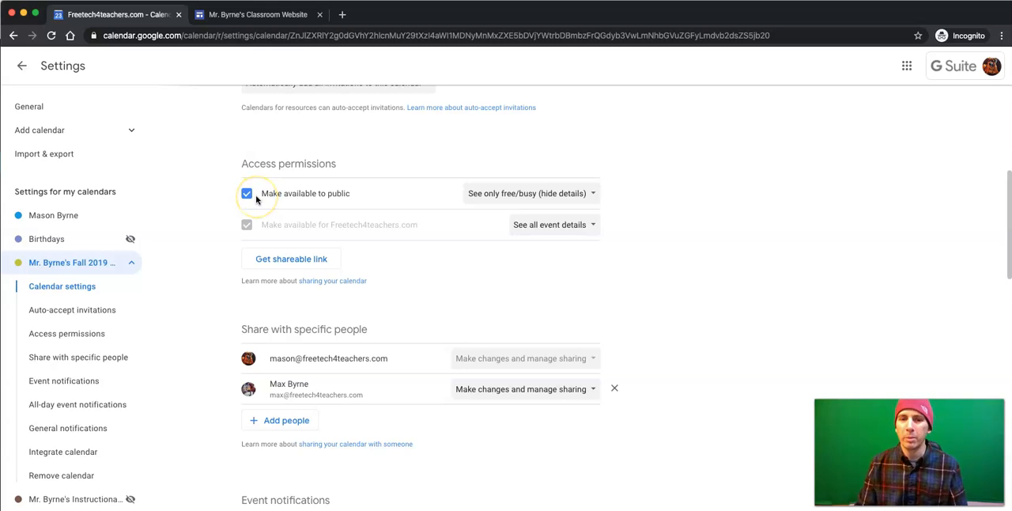
left_click(530, 193)
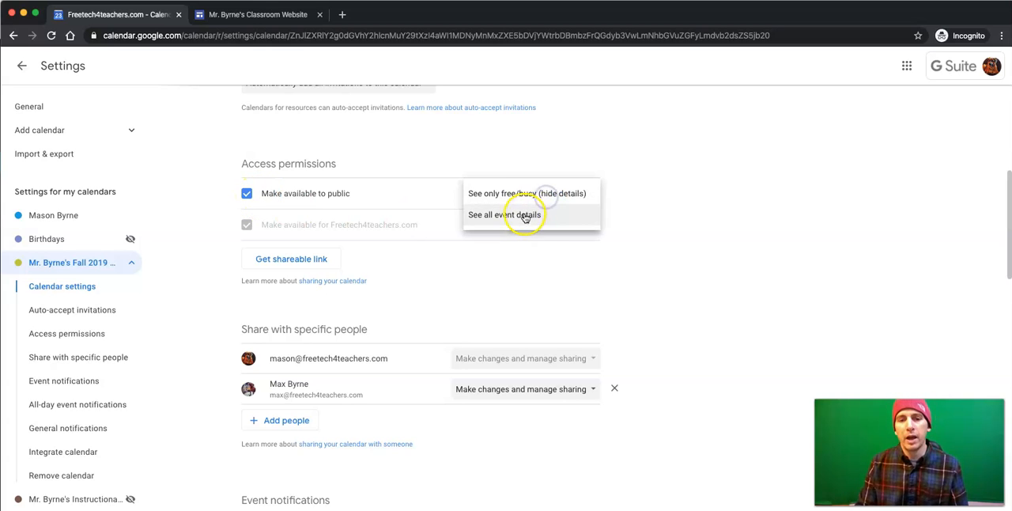
left_click(504, 214)
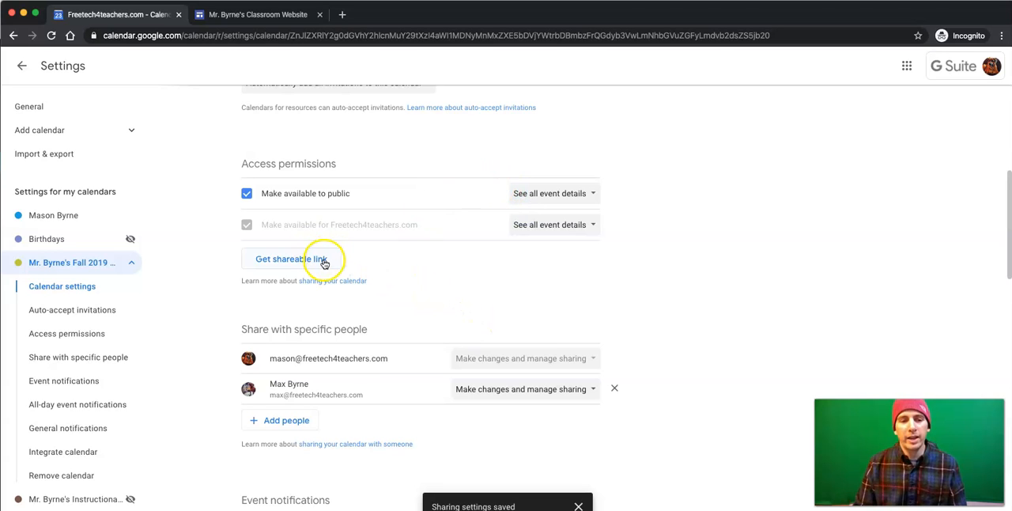
Step: Copy the calendar's shareable link
left_click(291, 259)
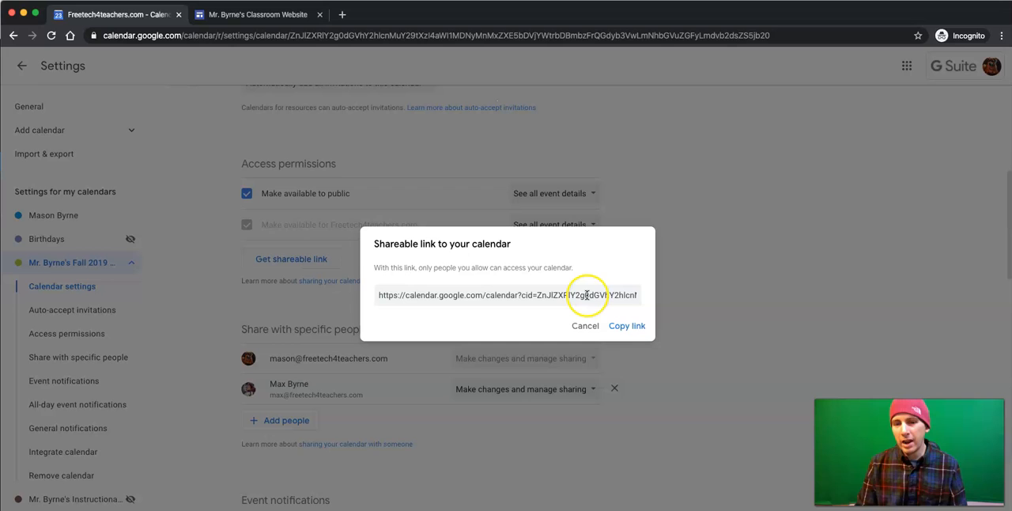
left_click(627, 325)
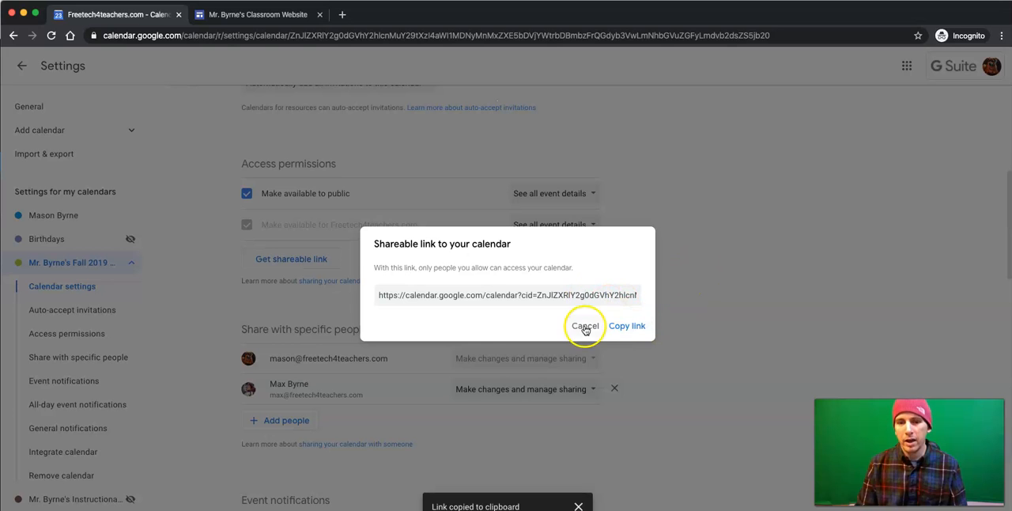
left_click(585, 325)
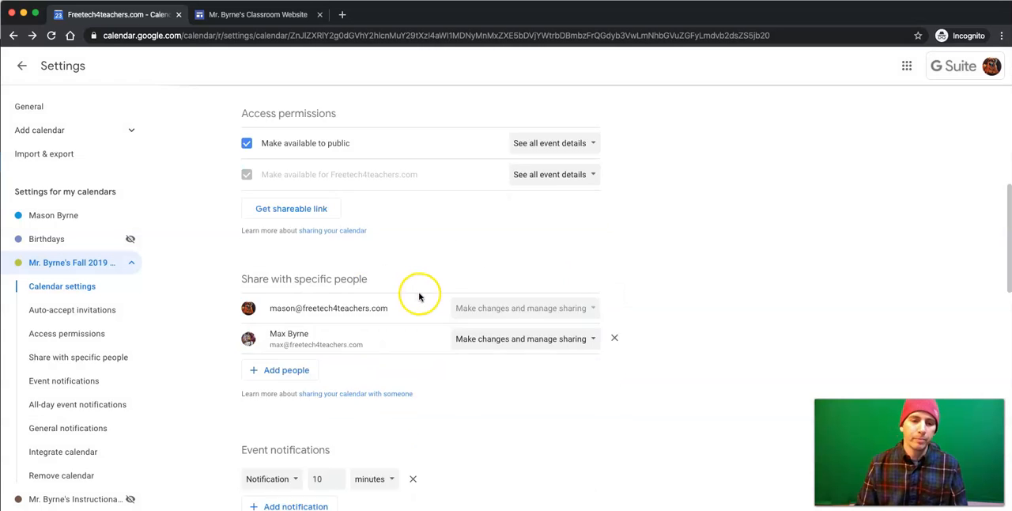
Step: Scroll the calendar settings down to the Integrate calendar section with the embed code
scroll("down", 3)
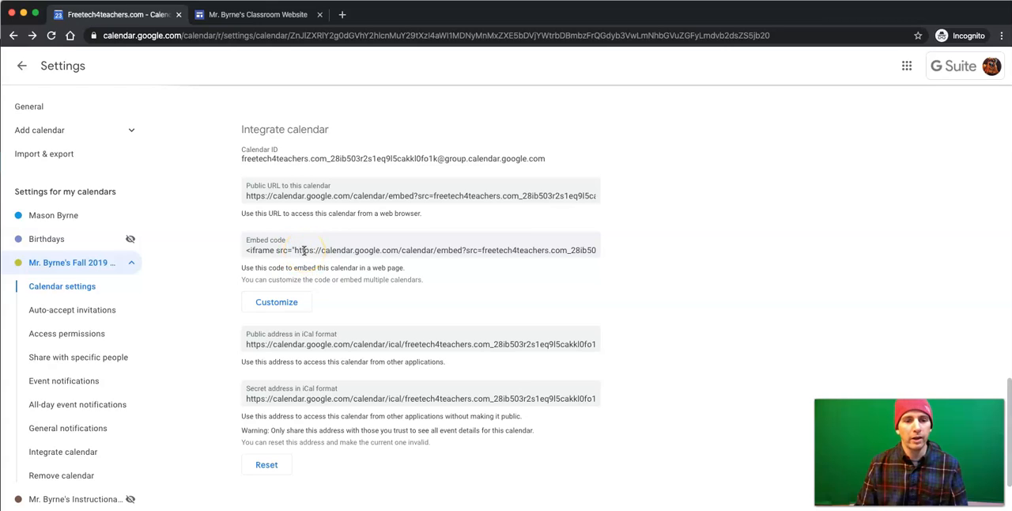
mouse_move(276, 302)
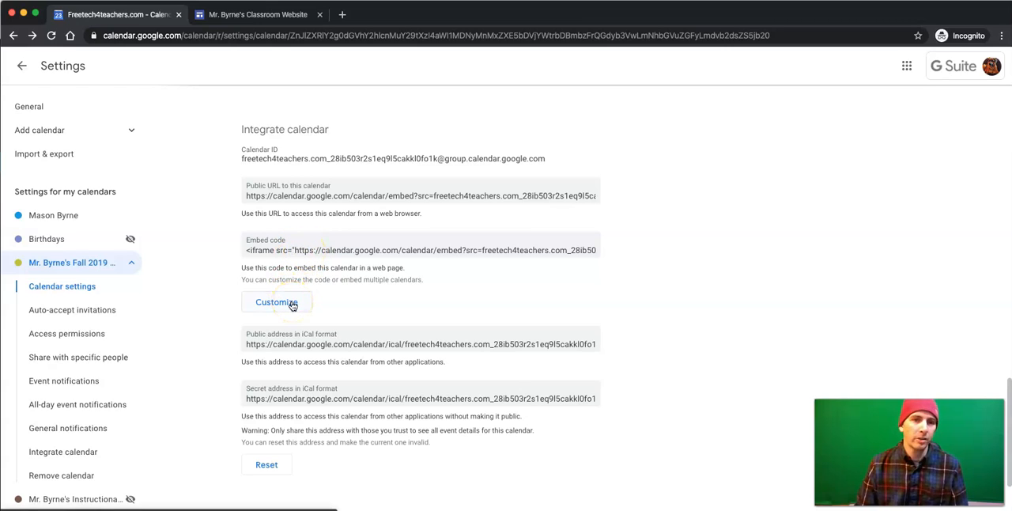
Step: Open the embed customization page and select the 500 by 500 calendar's iframe code
left_click(276, 302)
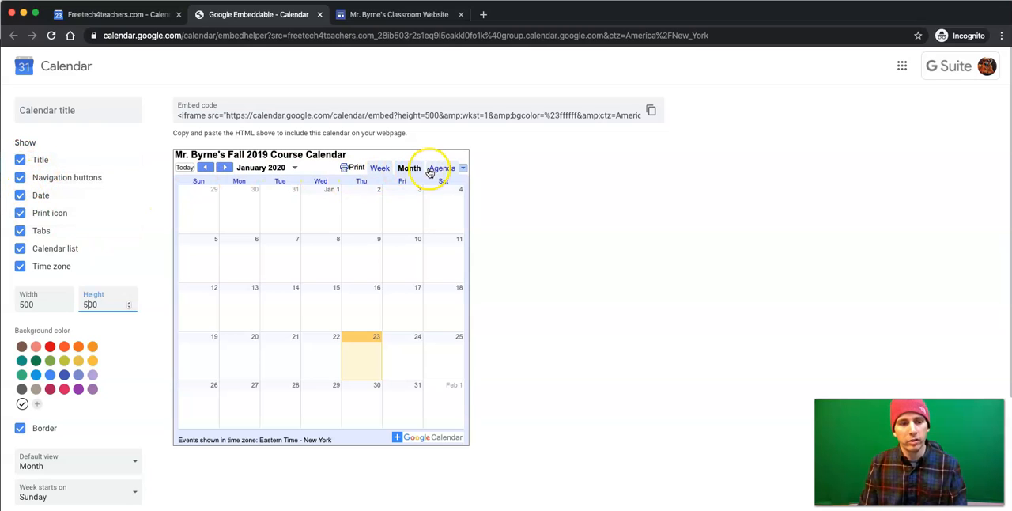
mouse_move(88, 481)
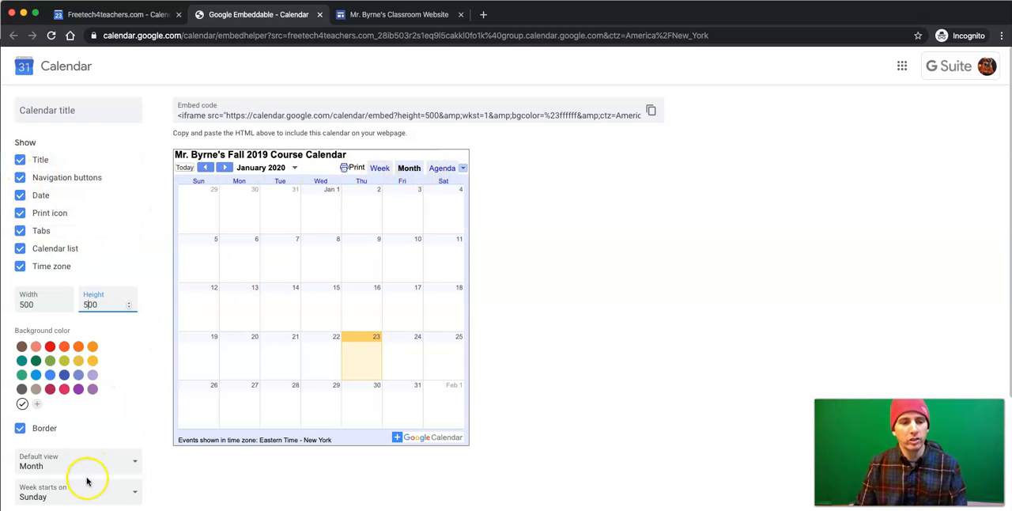
mouse_move(110, 449)
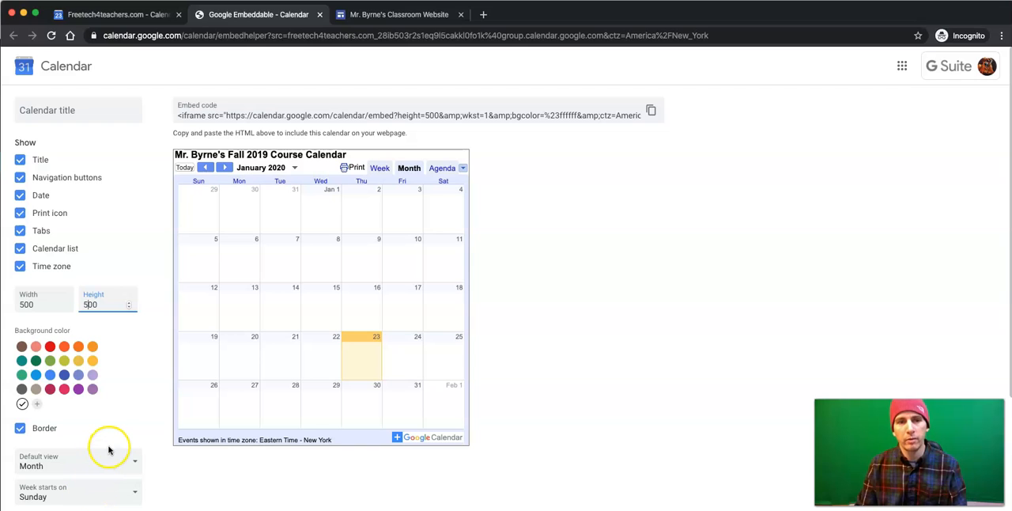
mouse_move(332, 300)
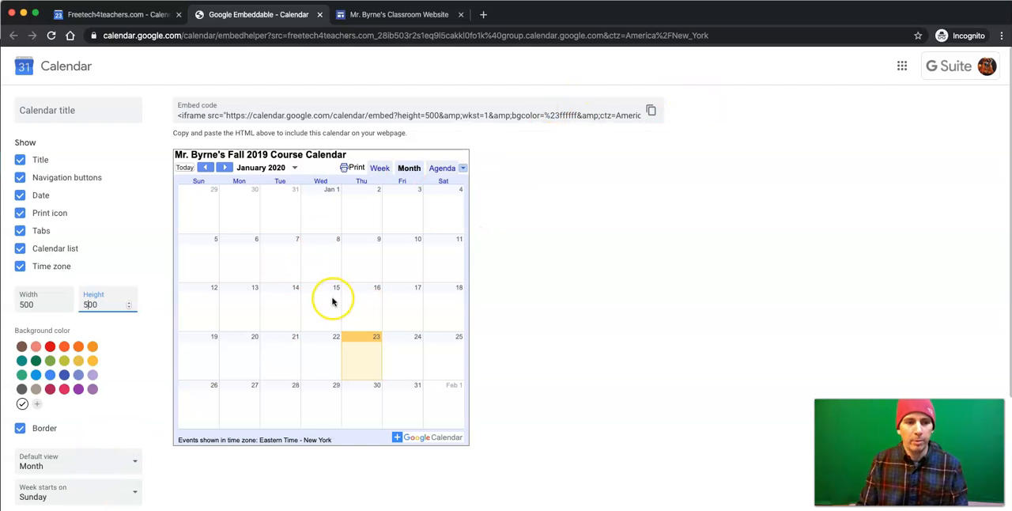
left_click(651, 110)
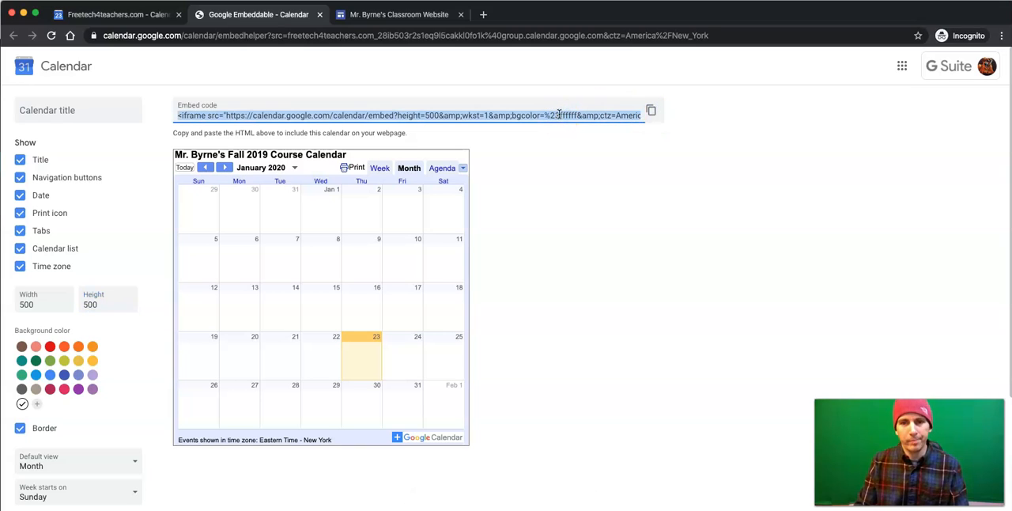
mouse_move(540, 70)
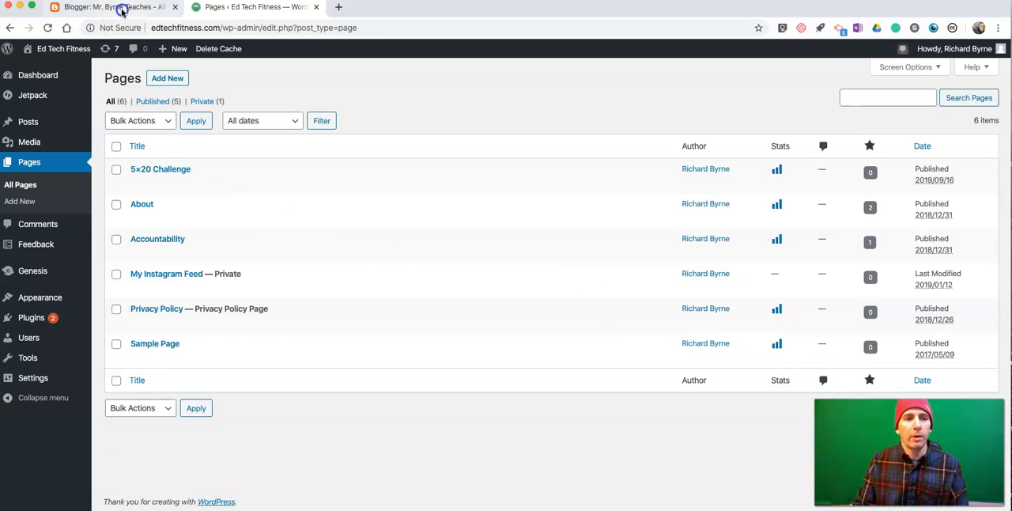
Step: Add a Blogger page titled 'Calendar Page' holding the iframe code in HTML view
left_click(111, 8)
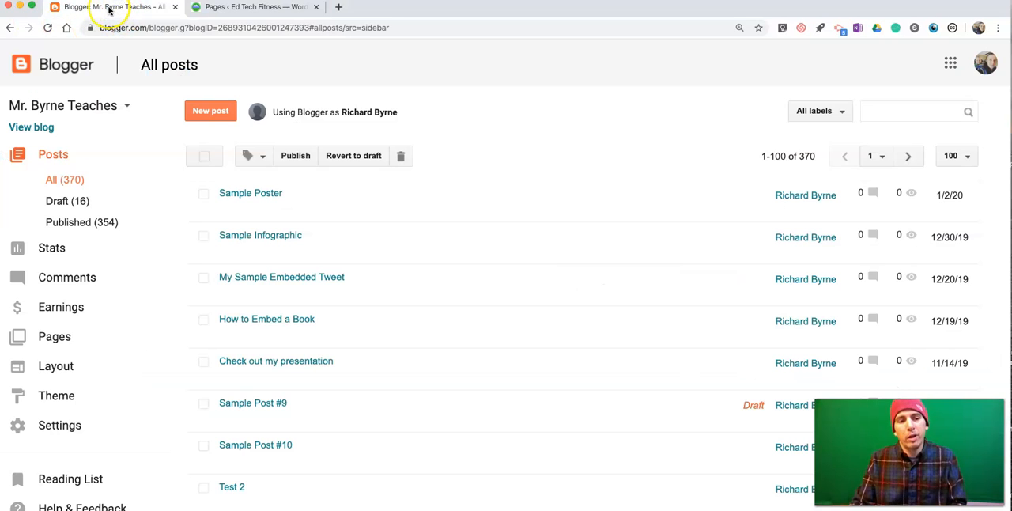
mouse_move(62, 89)
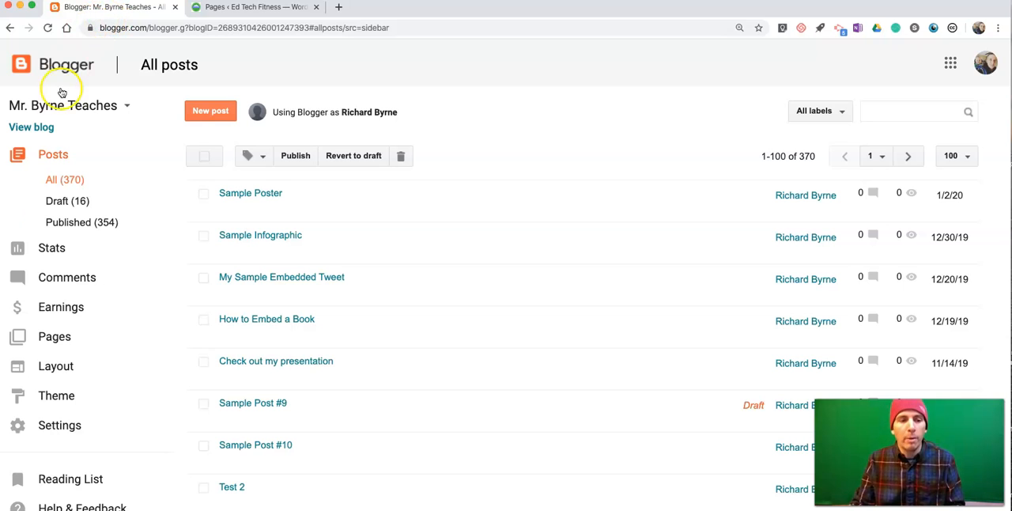
mouse_move(54, 336)
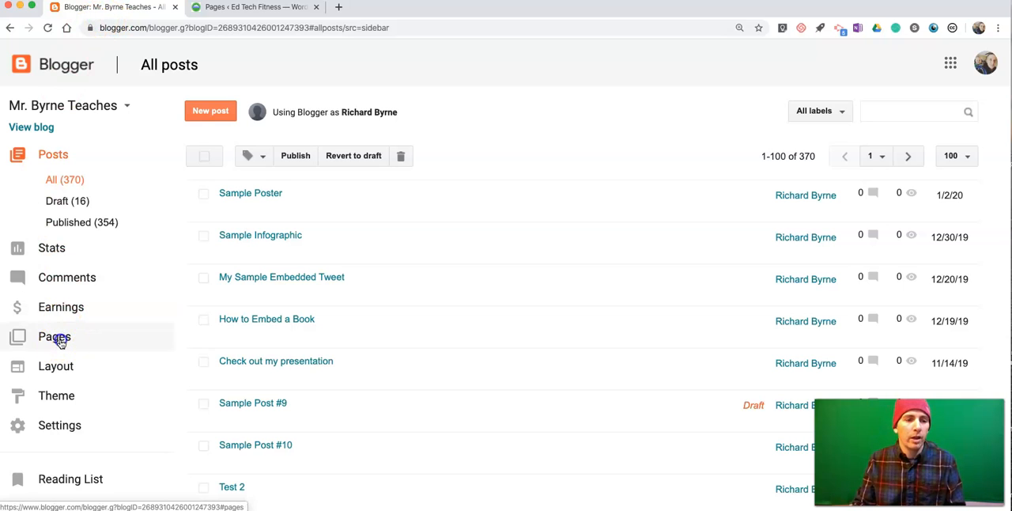
left_click(55, 336)
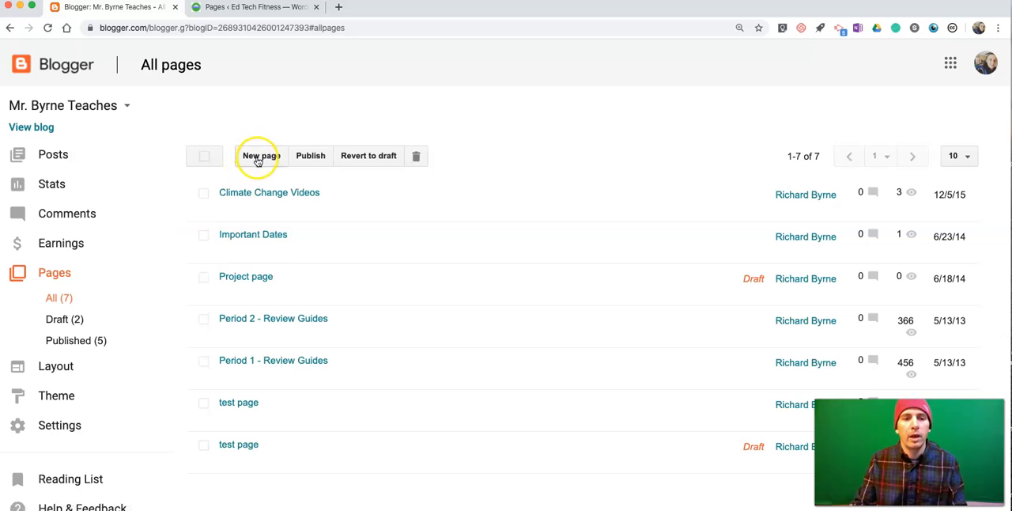
left_click(260, 155)
type("Calen")
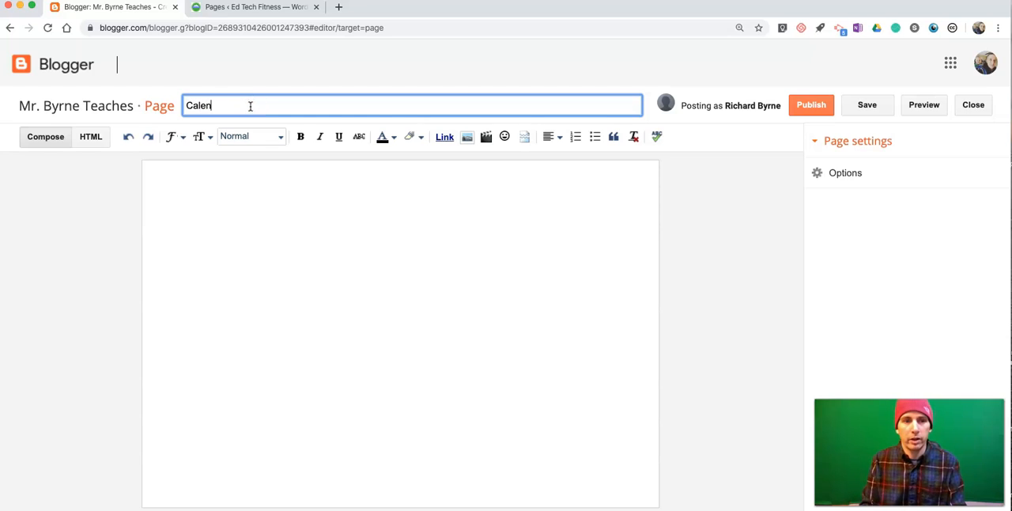
type("dar Page")
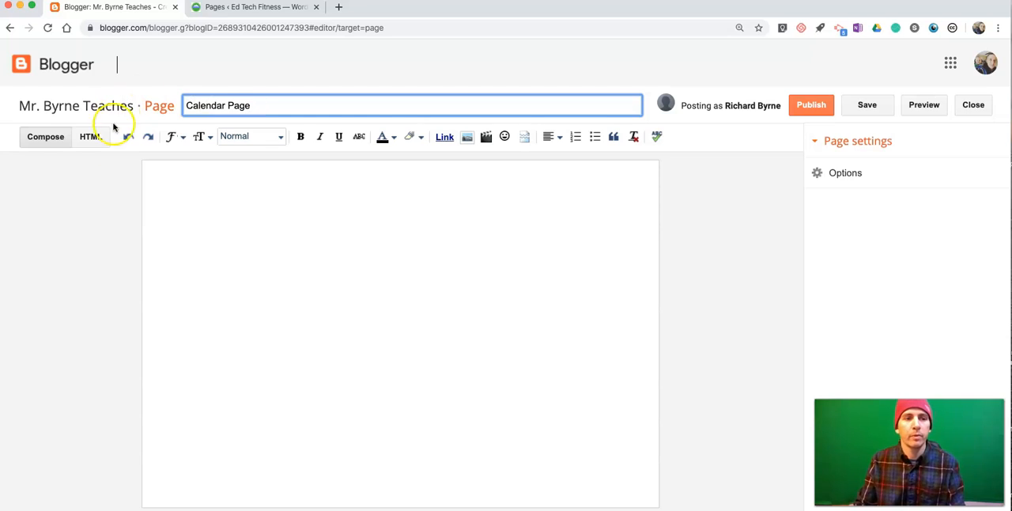
left_click(90, 136)
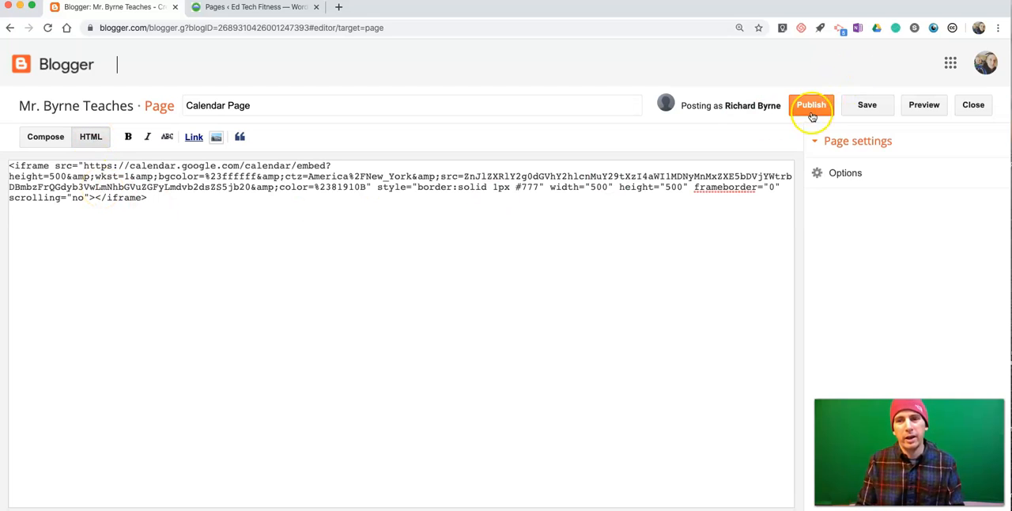
Step: Publish the Calendar Page and check the embedded calendar on the live blog page
left_click(810, 105)
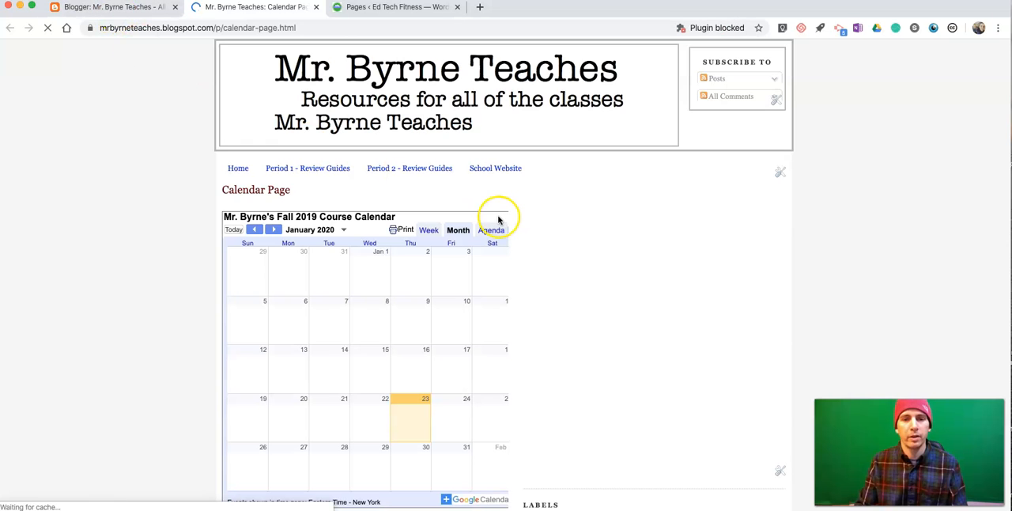
scroll("down", 3)
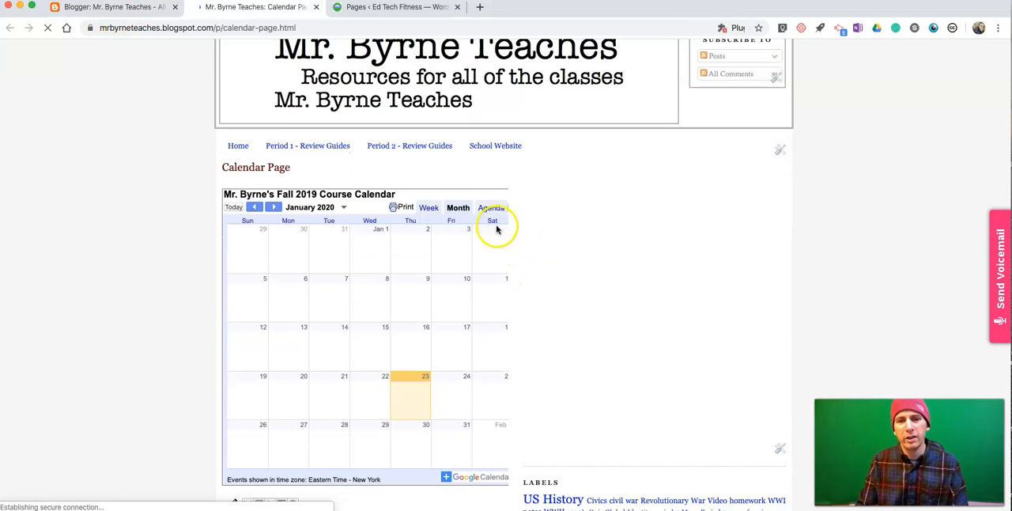
mouse_move(509, 251)
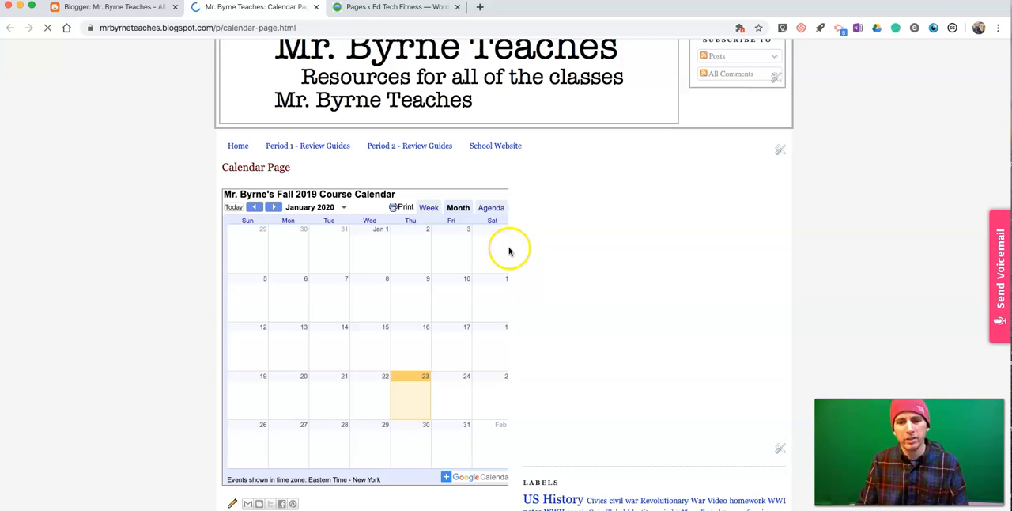
mouse_move(498, 257)
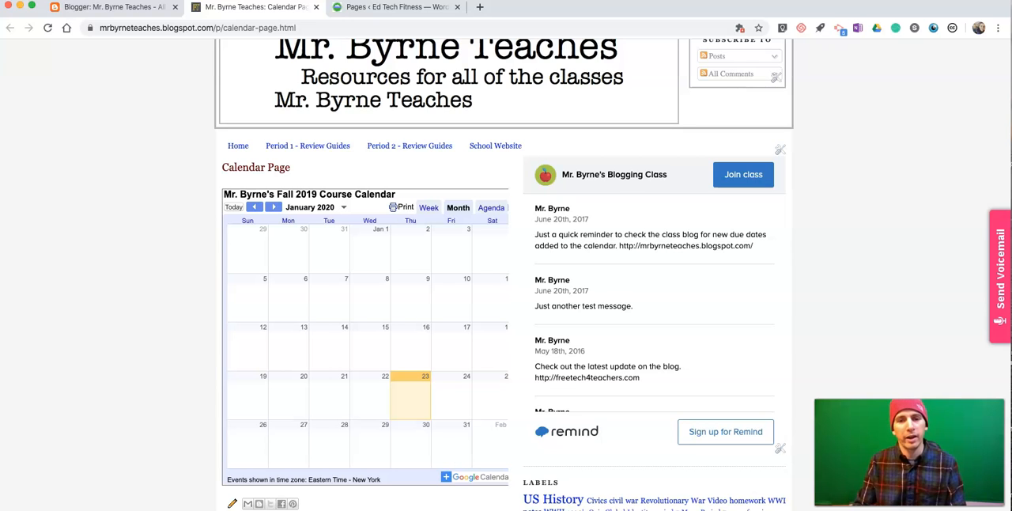
left_click(395, 8)
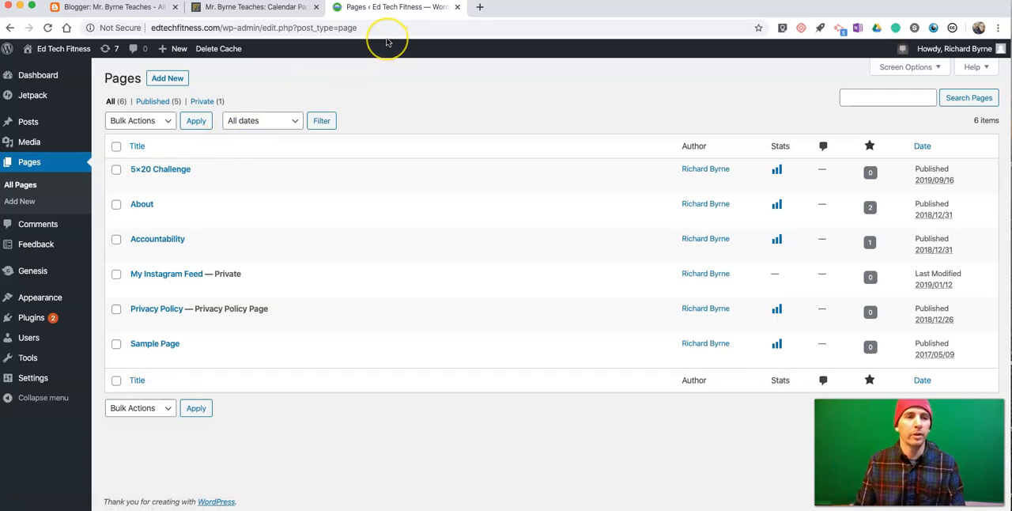
mouse_move(278, 75)
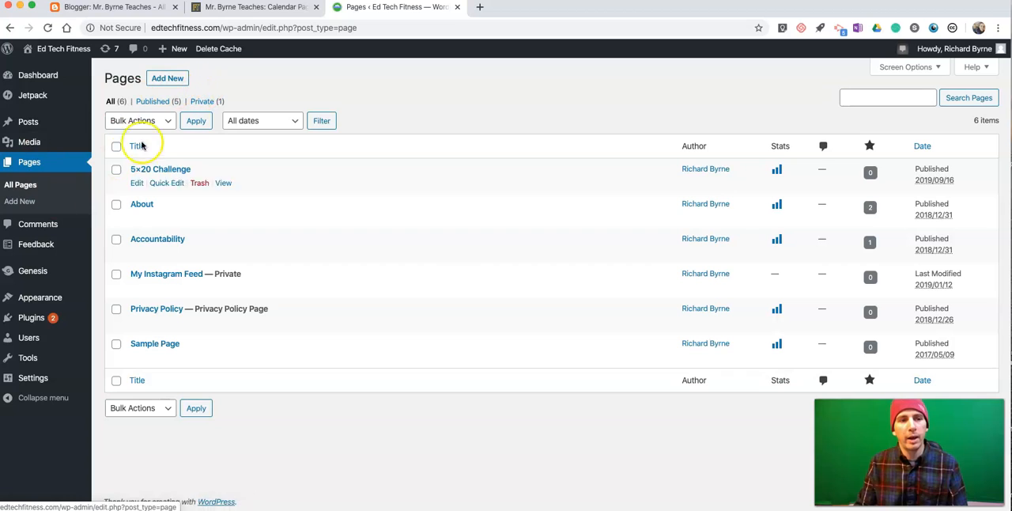
Step: Add a new WordPress page titled 'Calendar' and move into its empty body
left_click(167, 78)
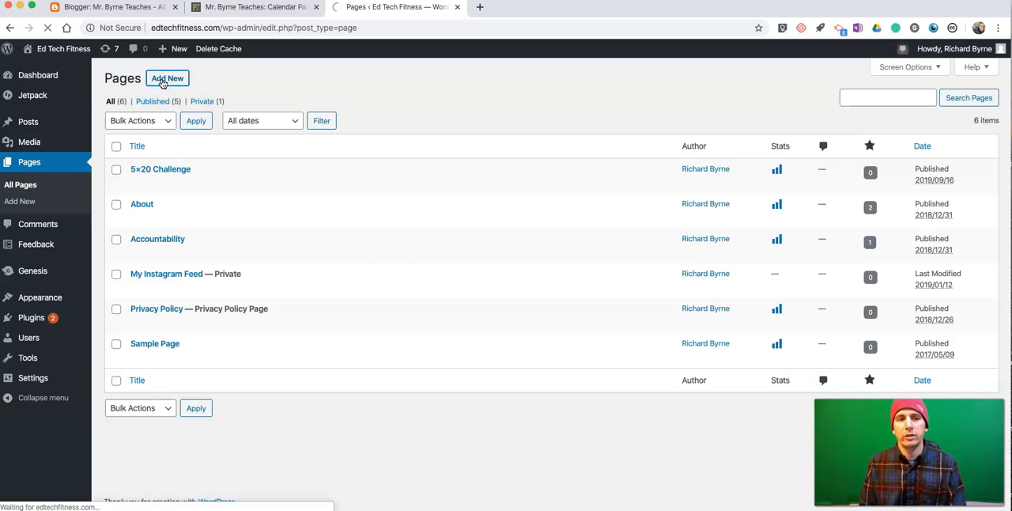
left_click(167, 78)
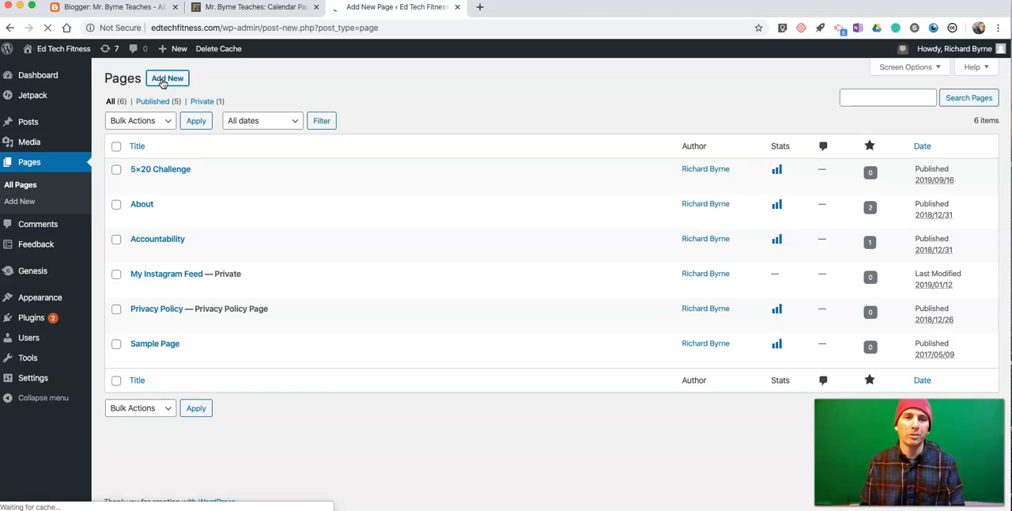
left_click(167, 77)
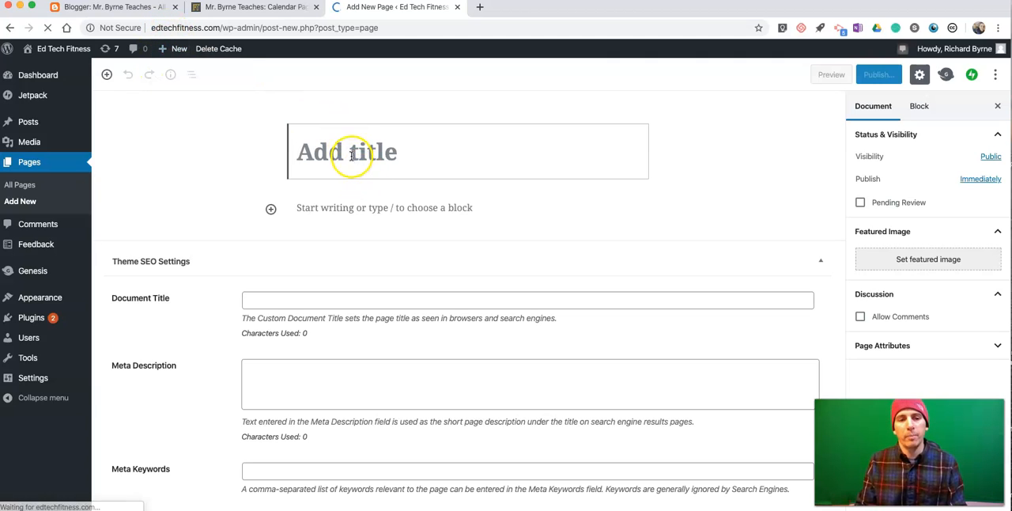
type("Cale")
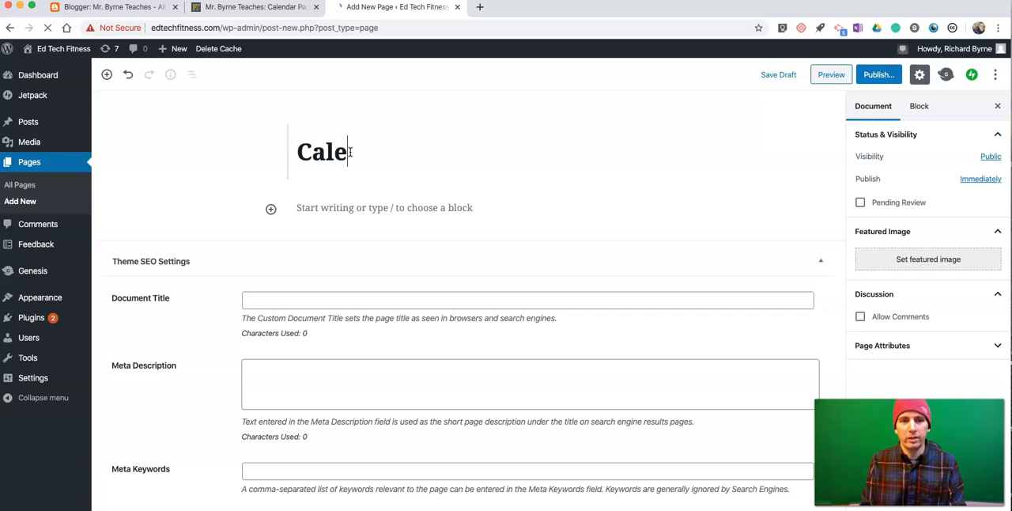
left_click(371, 208)
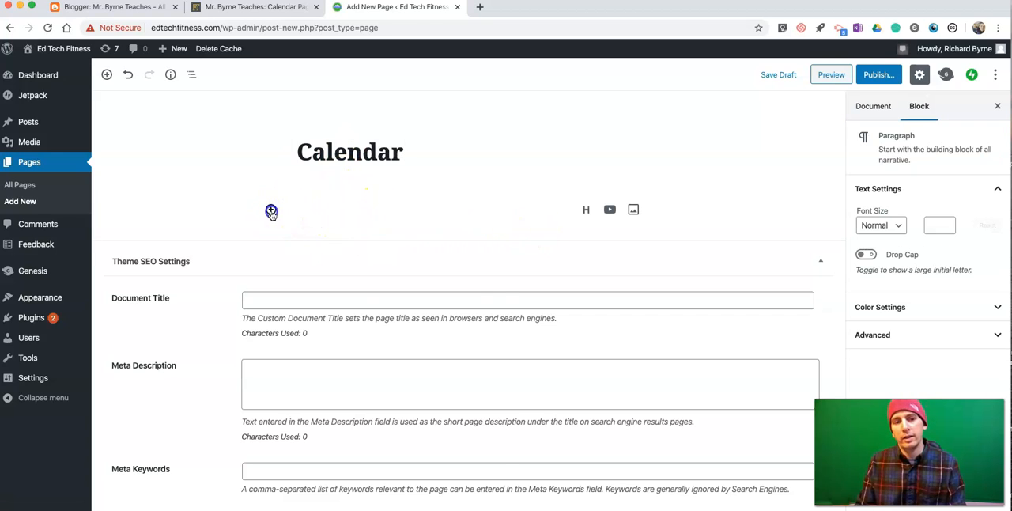
Step: Insert a Custom HTML block with the calendar iframe code and preview it
left_click(271, 211)
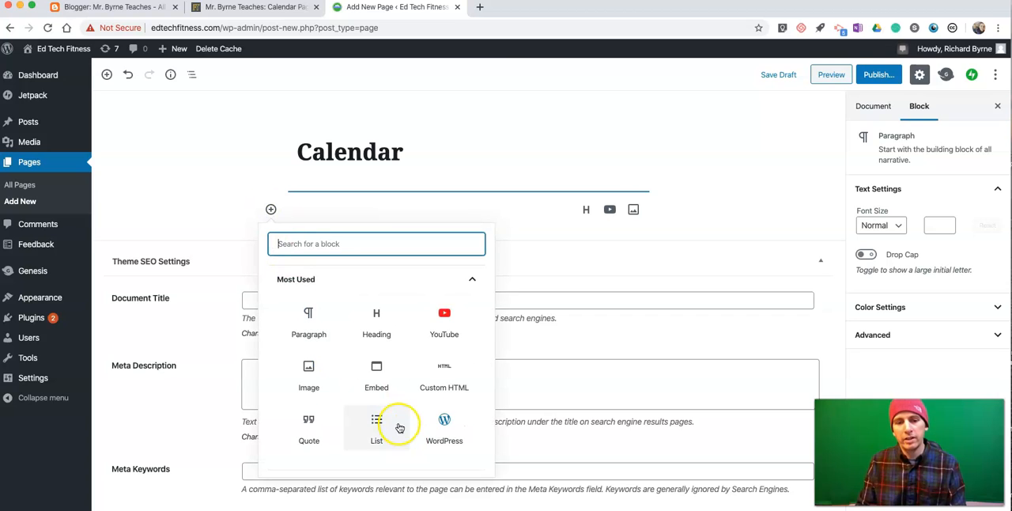
mouse_move(454, 383)
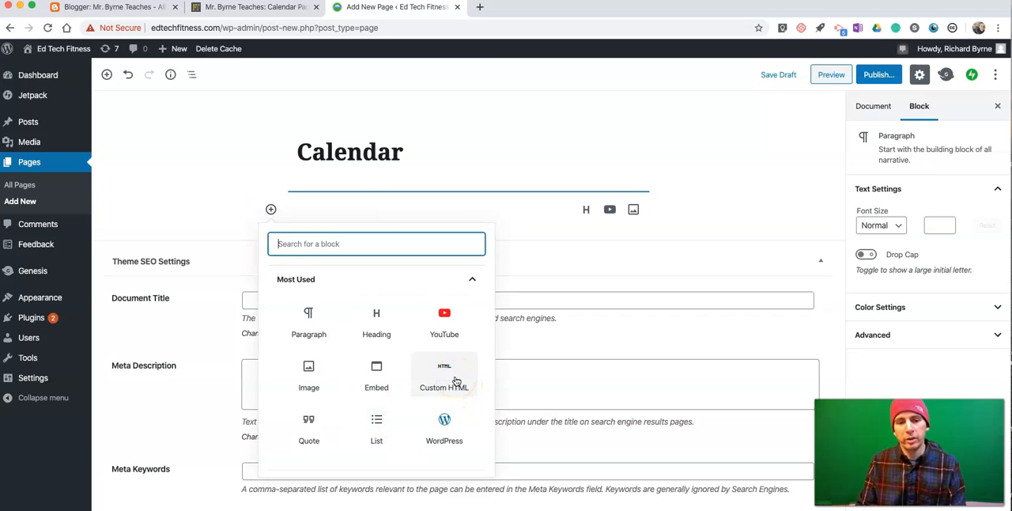
left_click(443, 375)
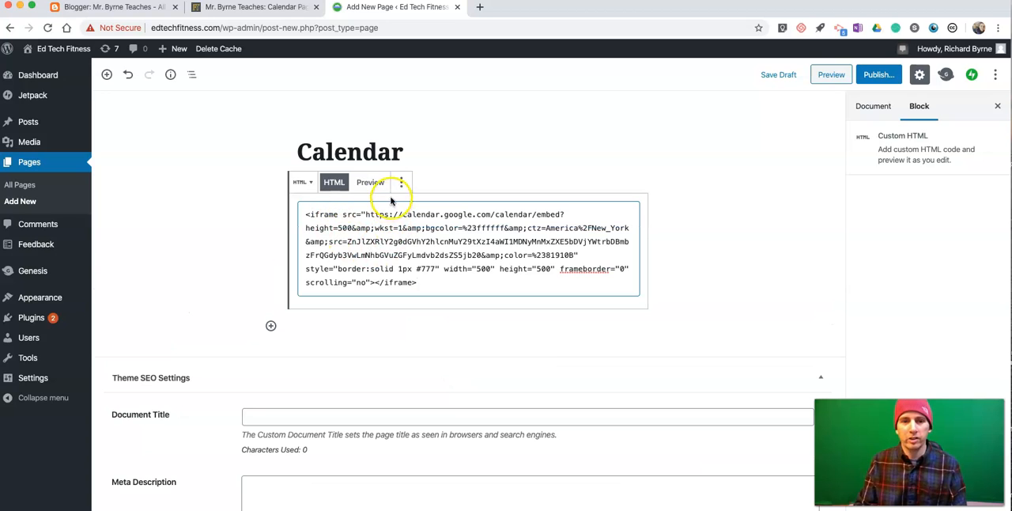
left_click(370, 182)
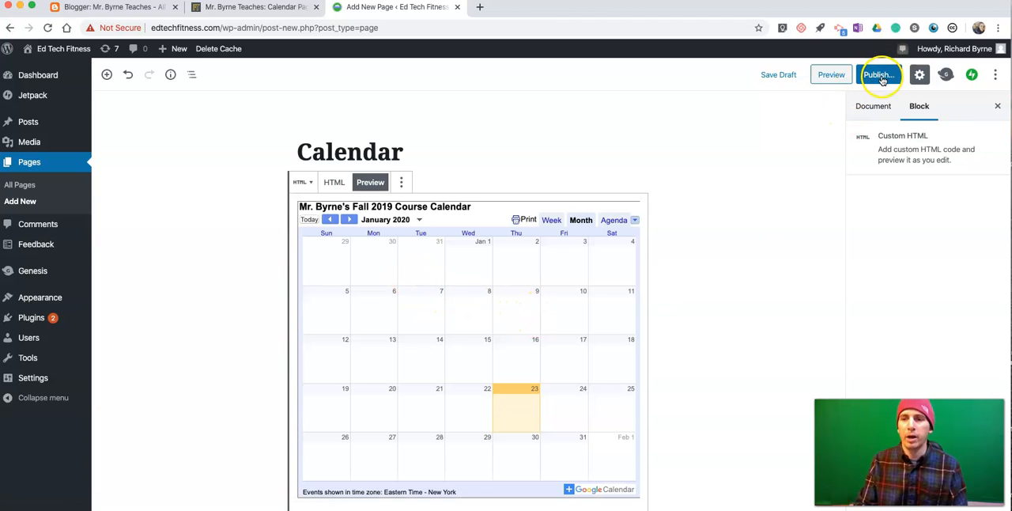
Step: Publish the Calendar page, confirming in the pre-publish panel
left_click(878, 74)
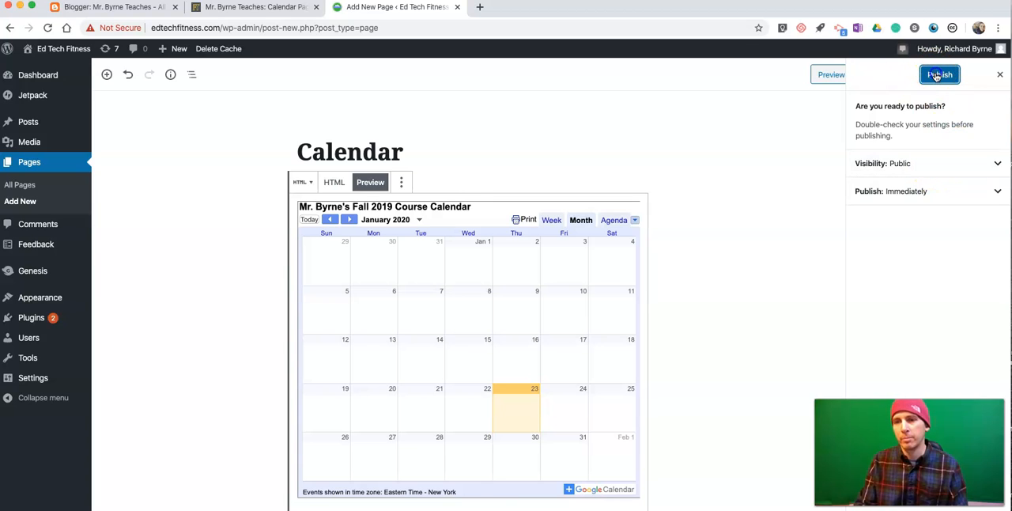
left_click(939, 74)
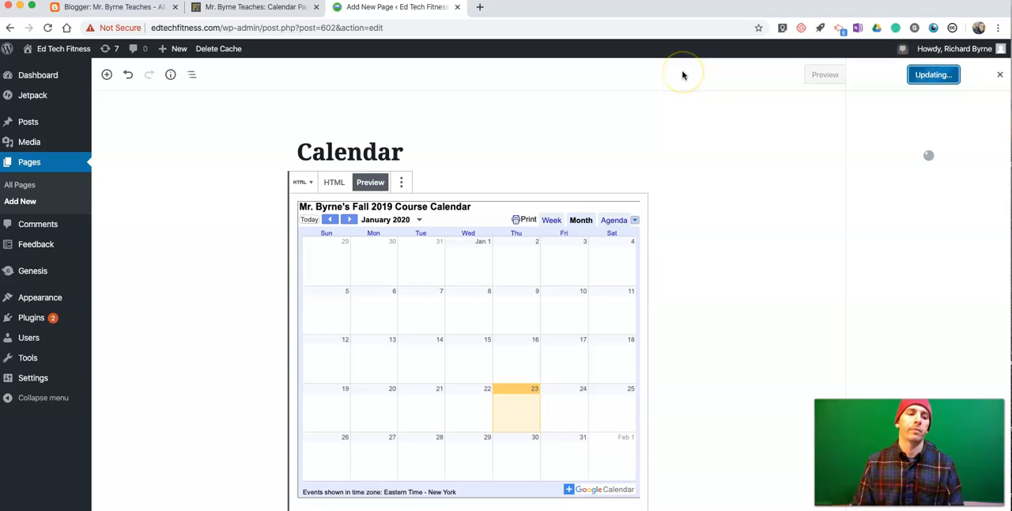
mouse_move(512, 85)
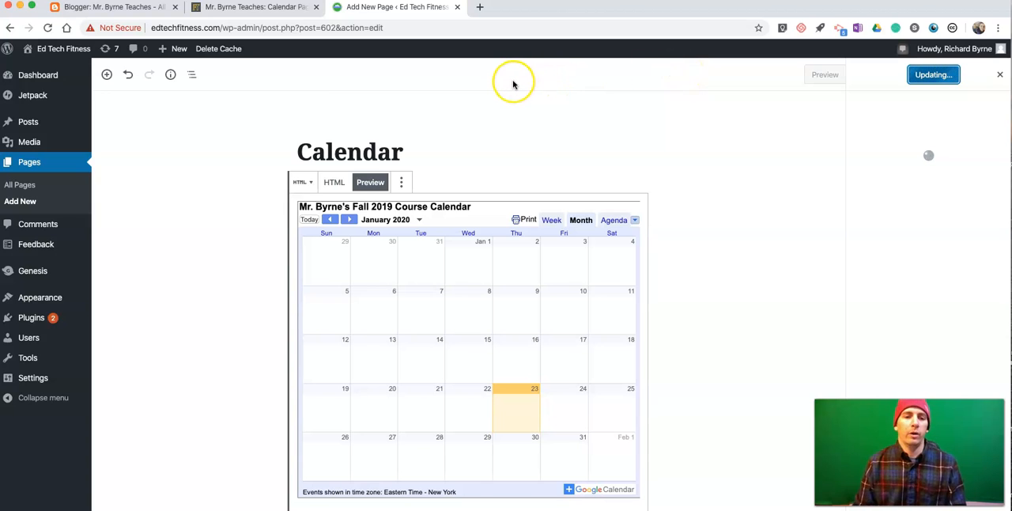
left_click(934, 74)
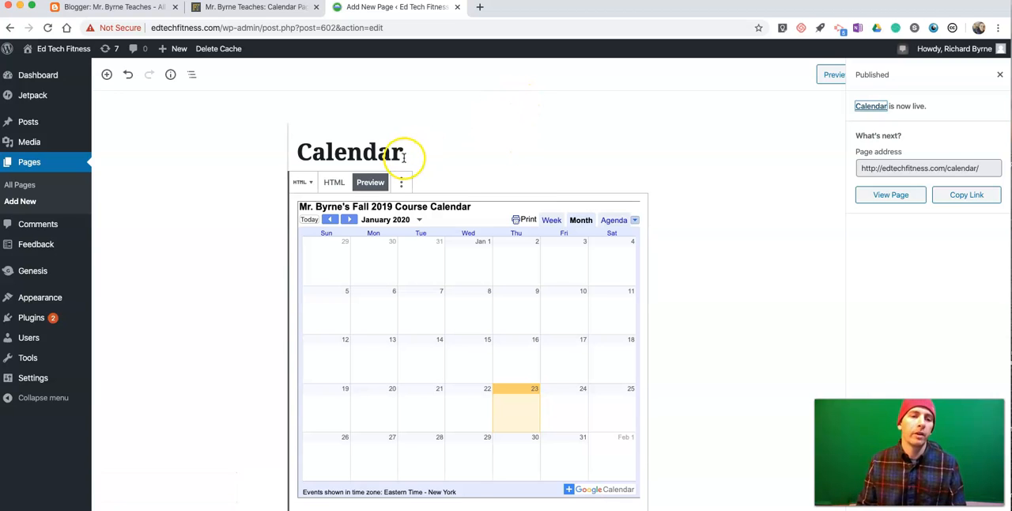
mouse_move(296, 207)
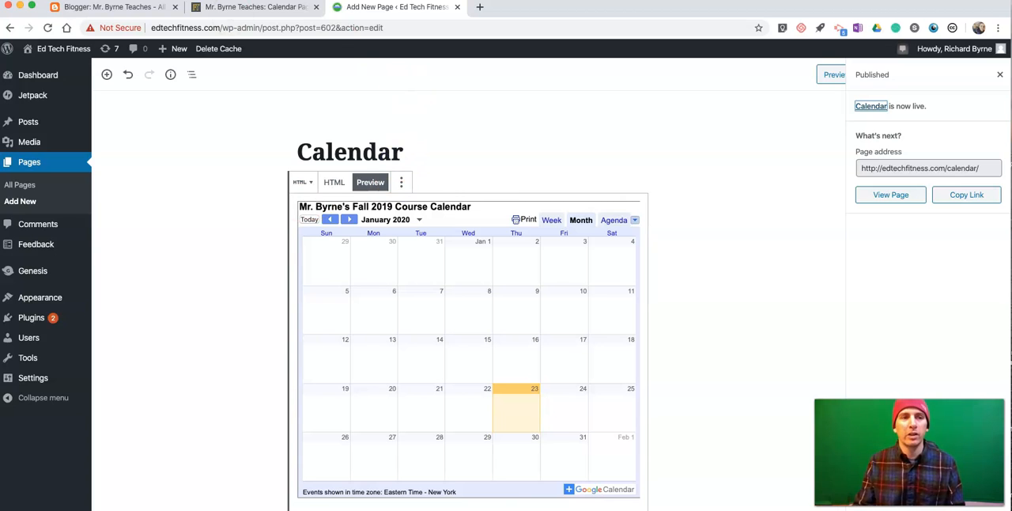
Step: Open Mr. Byrne's Classroom Website homepage editor in the incognito window and scroll to Calendar
left_click(253, 14)
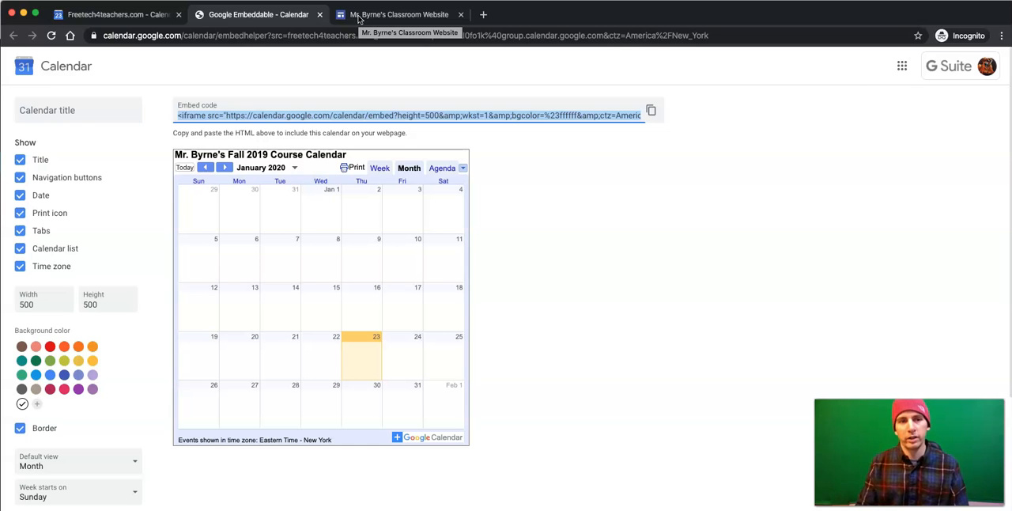
left_click(399, 14)
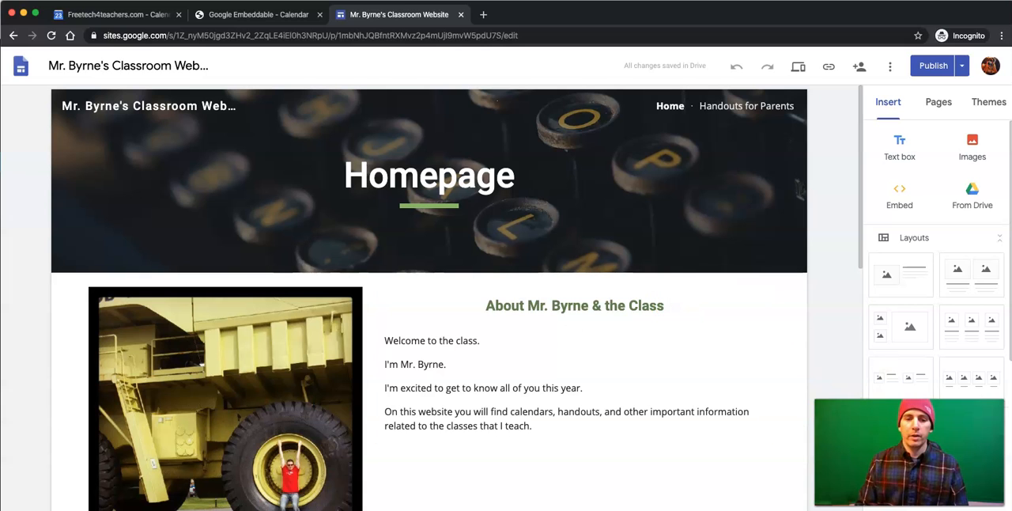
left_click(434, 223)
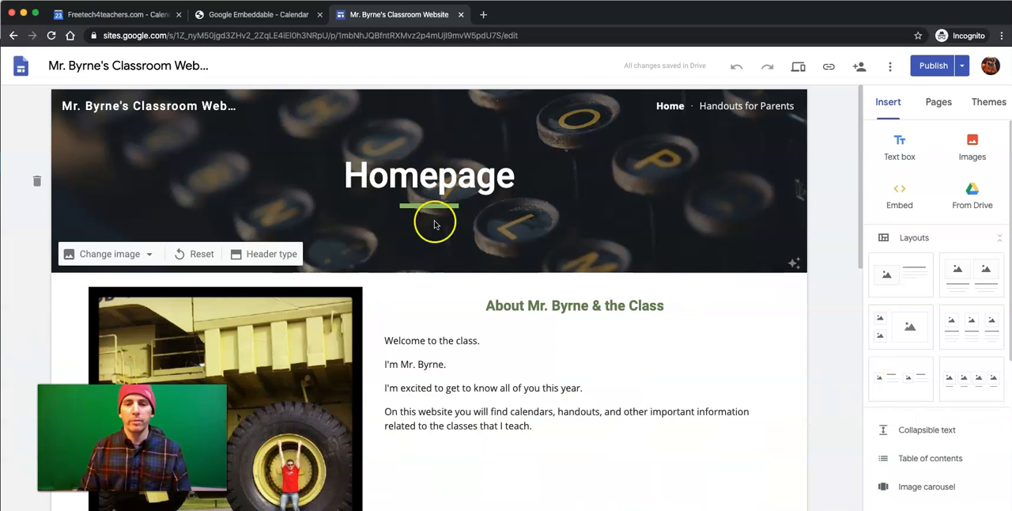
scroll("down", 3)
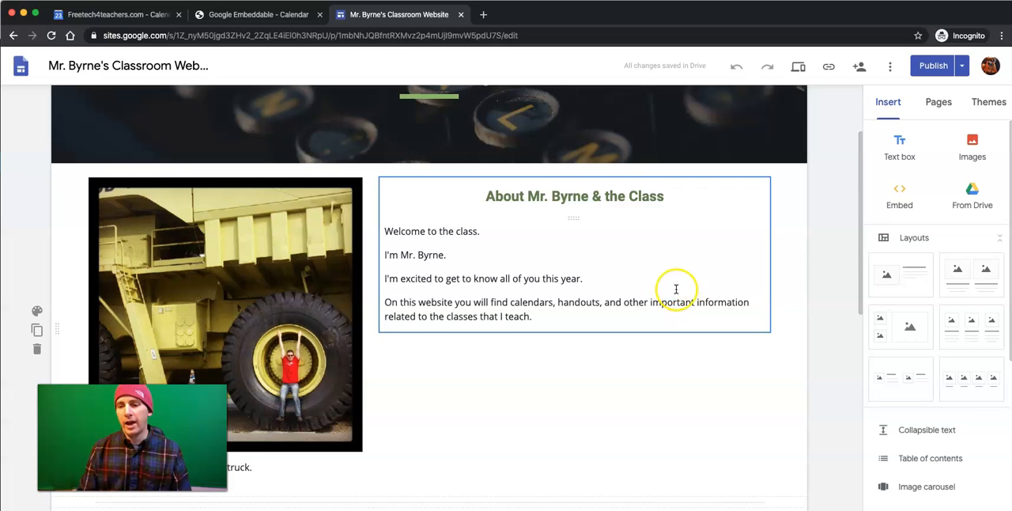
scroll("down", 3)
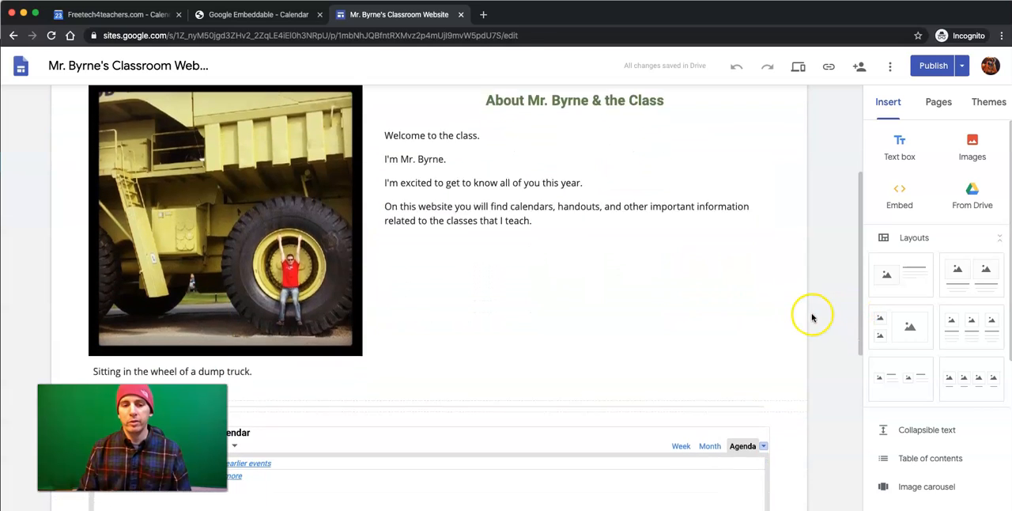
scroll("down", 3)
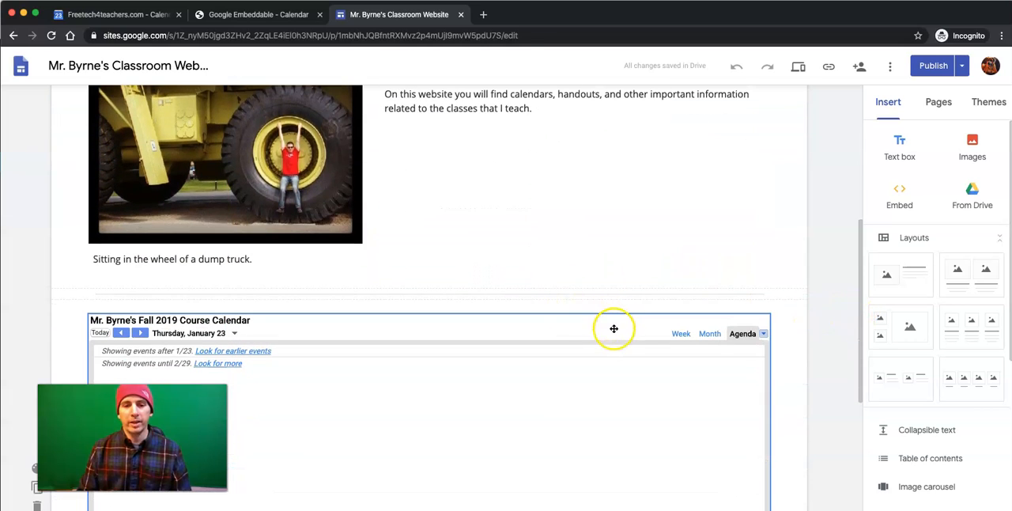
scroll("up", 3)
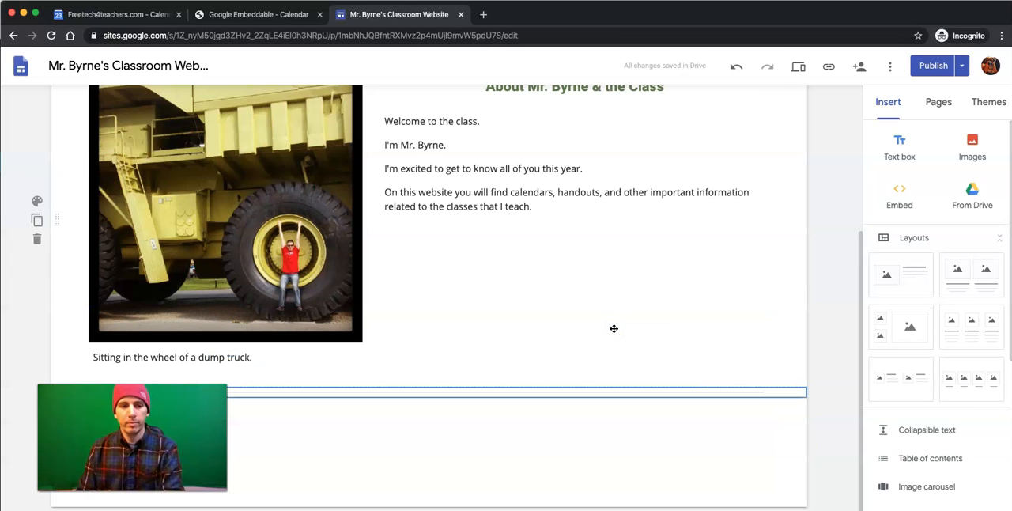
scroll("up", 3)
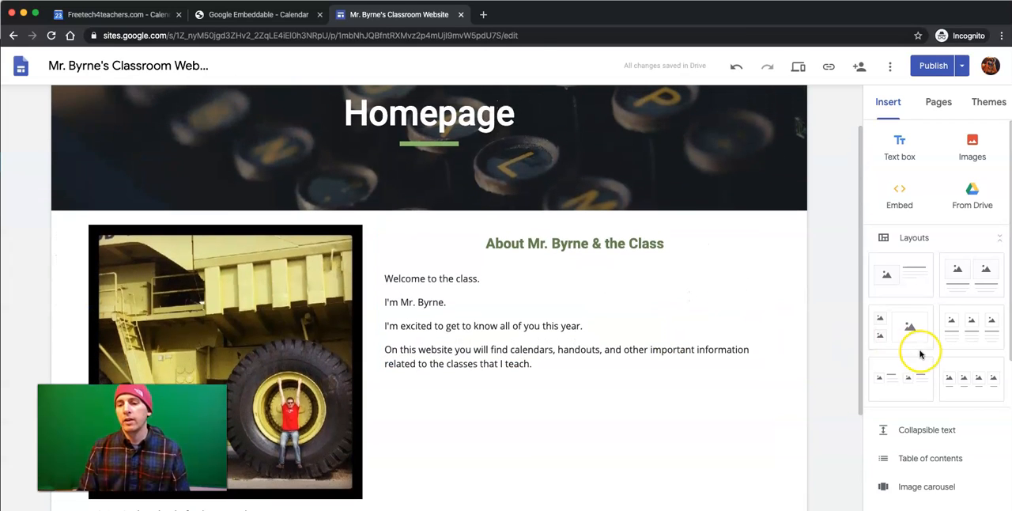
scroll("down", 3)
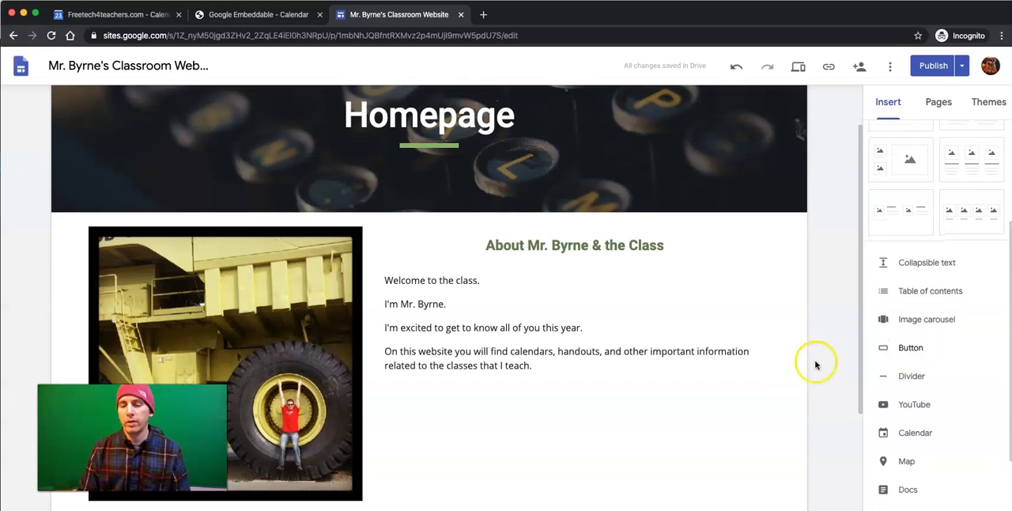
scroll("down", 3)
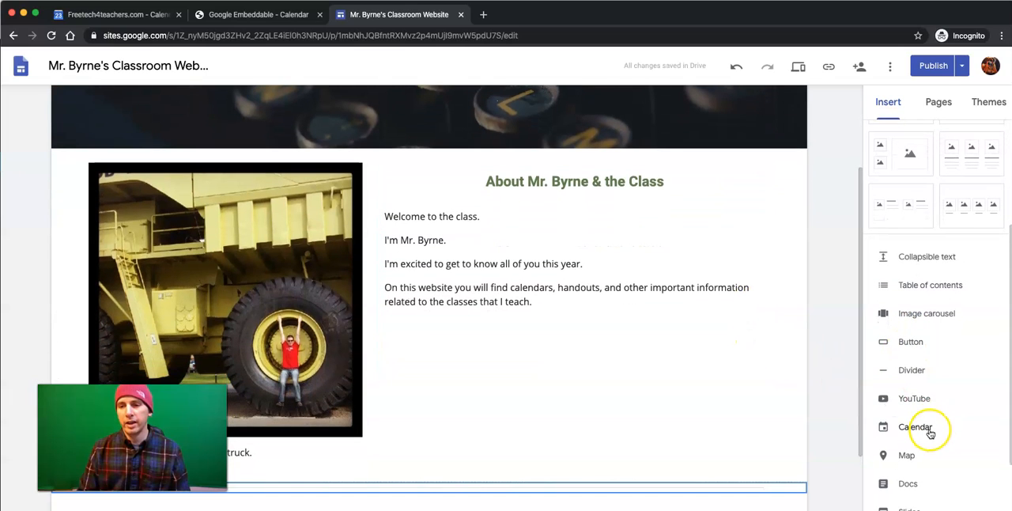
Step: Insert Mr. Byrne's Fall 2019 Course Calendar on the Sites homepage below the photo
left_click(915, 426)
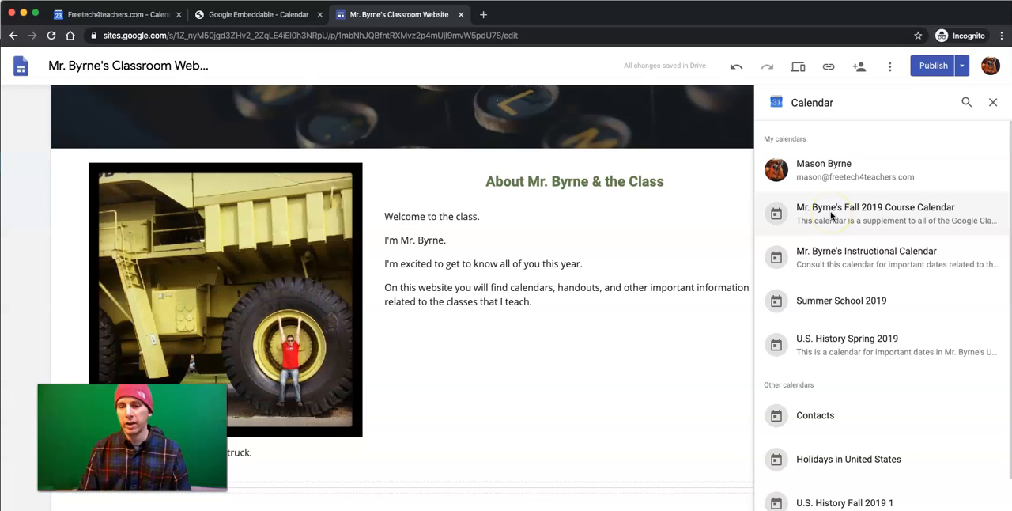
left_click(875, 214)
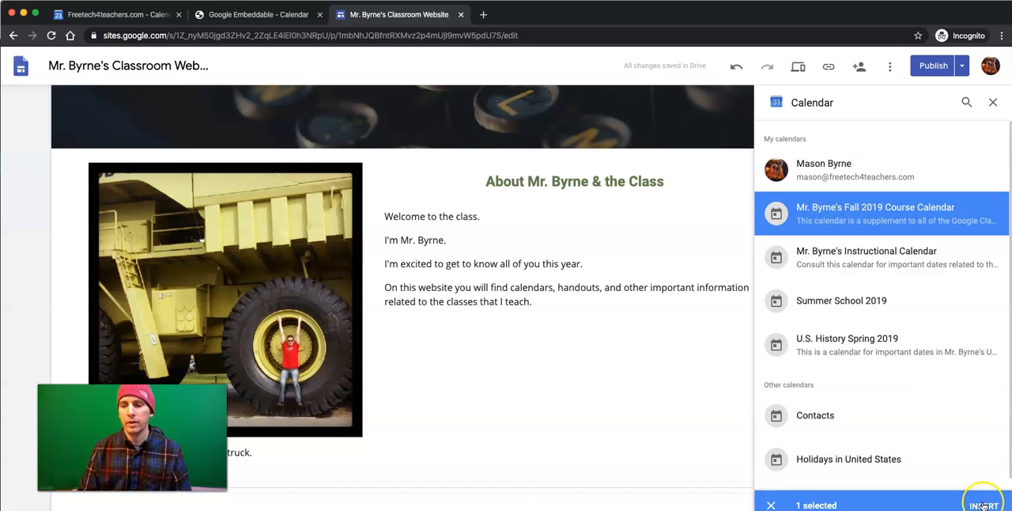
left_click(983, 504)
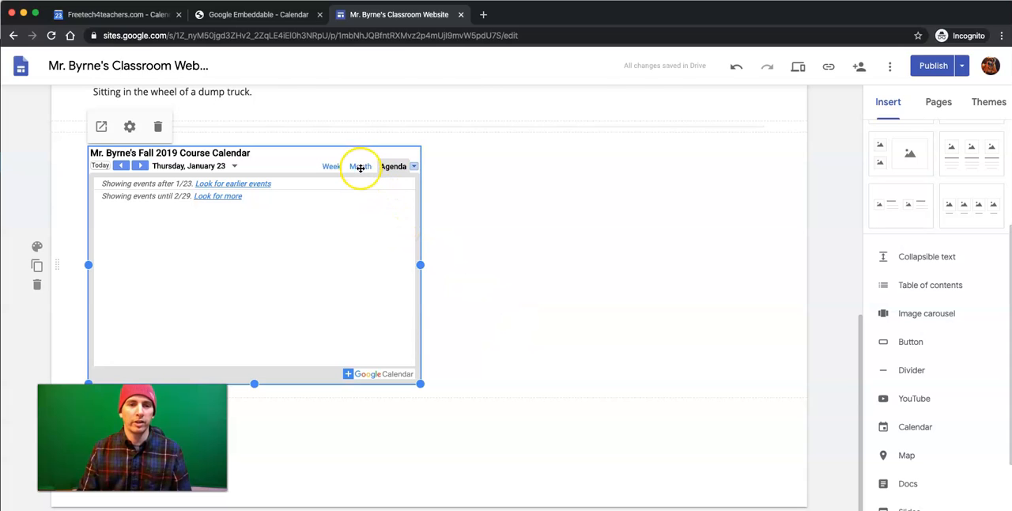
mouse_move(447, 404)
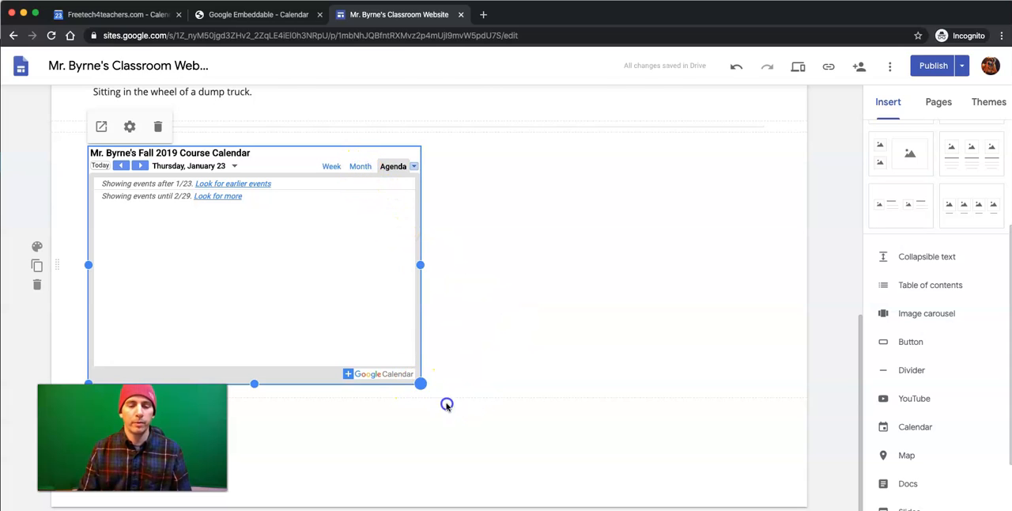
Step: Resize the embedded calendar larger and wider, then return to the Google Calendar settings
left_click_drag(420, 384, 540, 465)
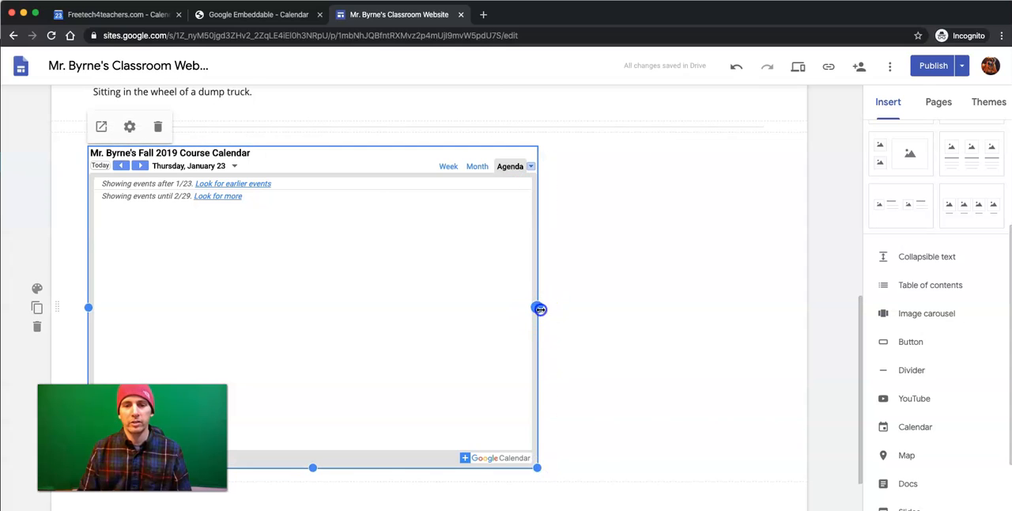
left_click_drag(539, 308, 596, 306)
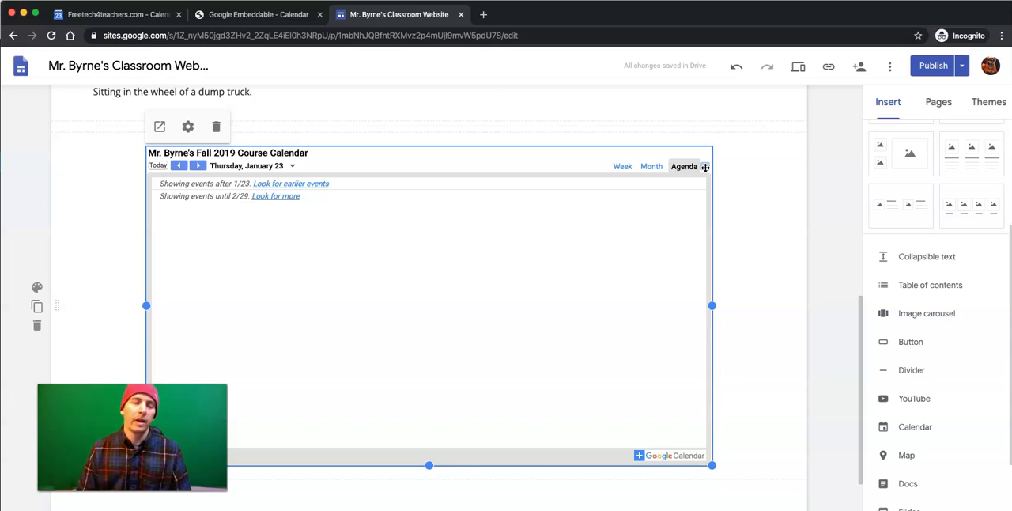
mouse_move(366, 142)
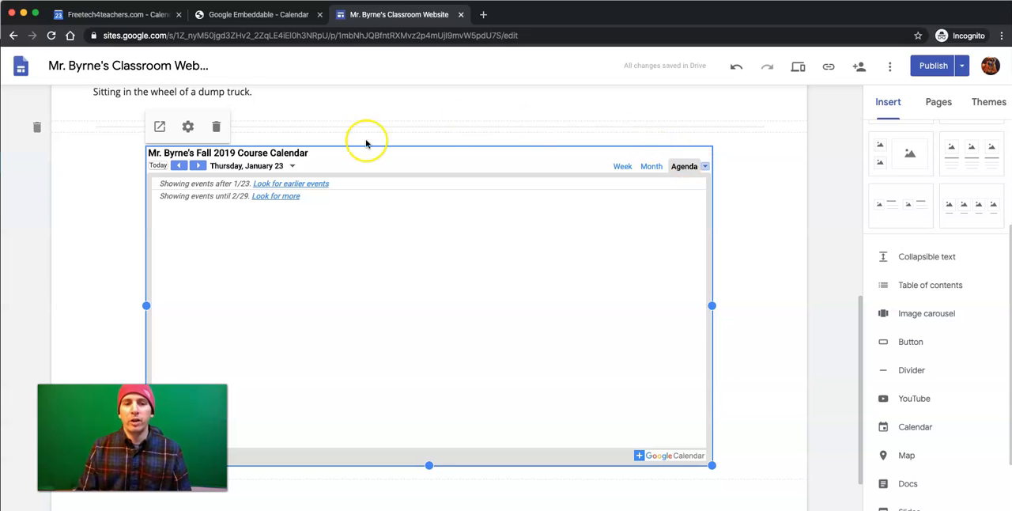
left_click(259, 14)
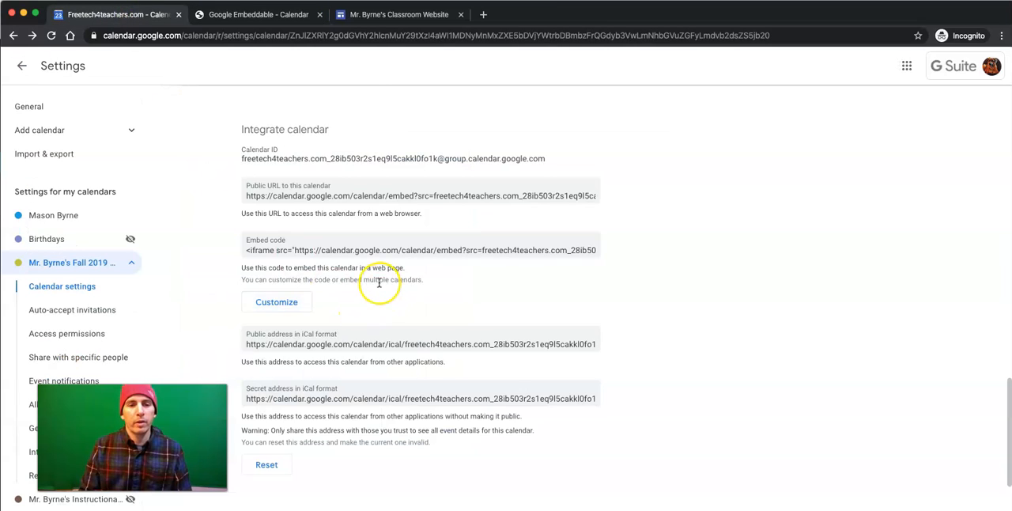
Step: Set the calendar's public access to See all event details
scroll("up", 3)
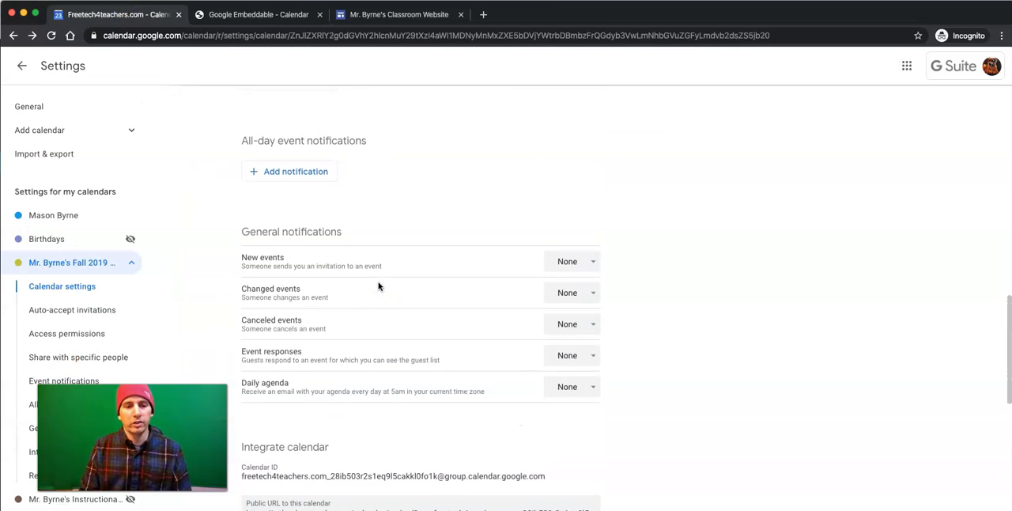
scroll("up", 3)
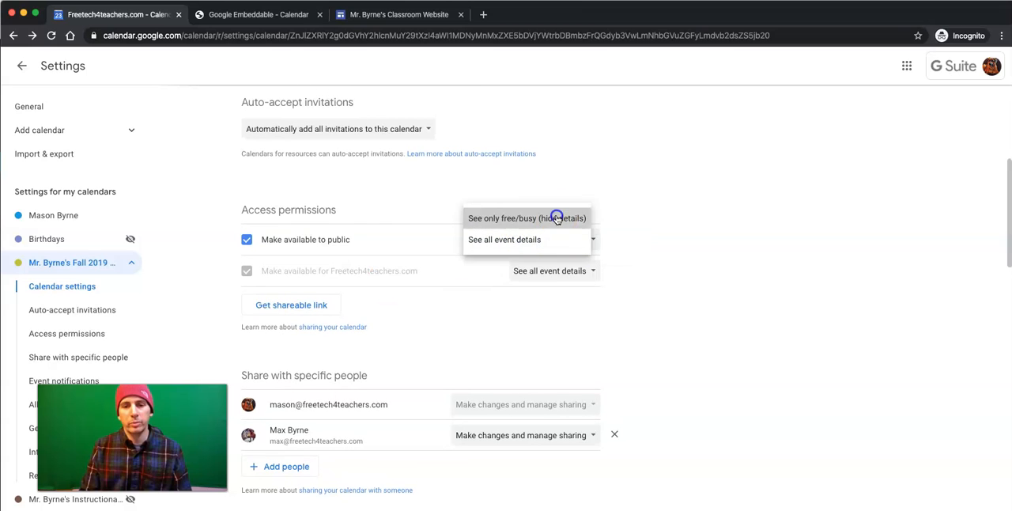
left_click(526, 217)
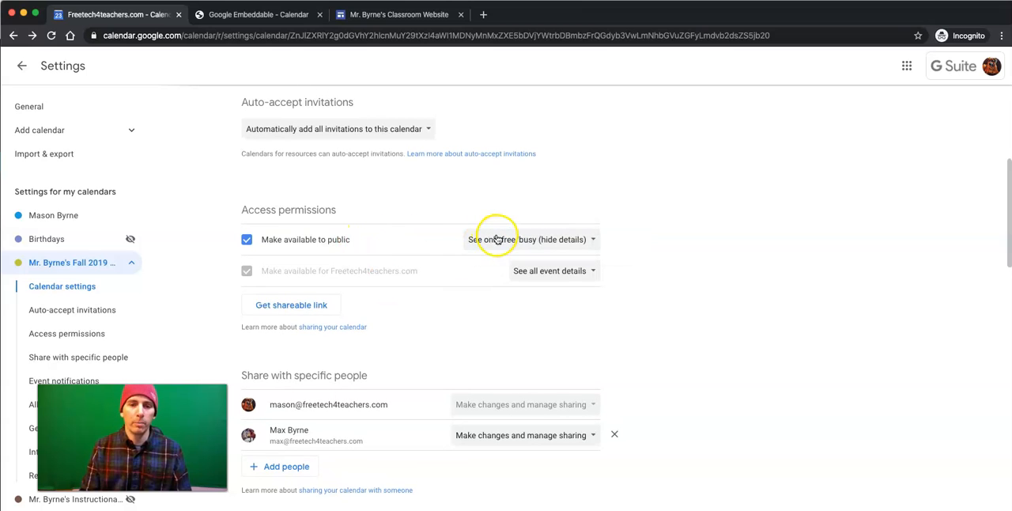
left_click(528, 239)
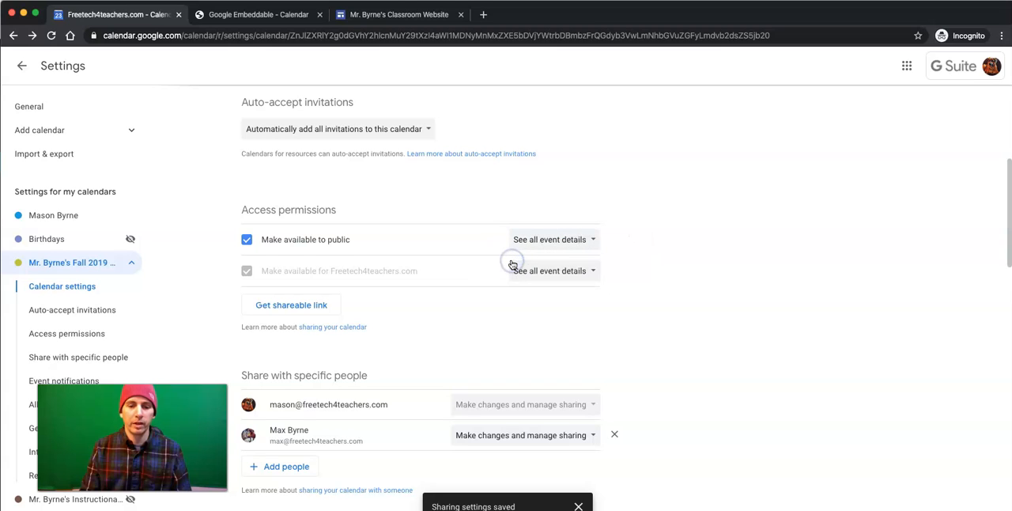